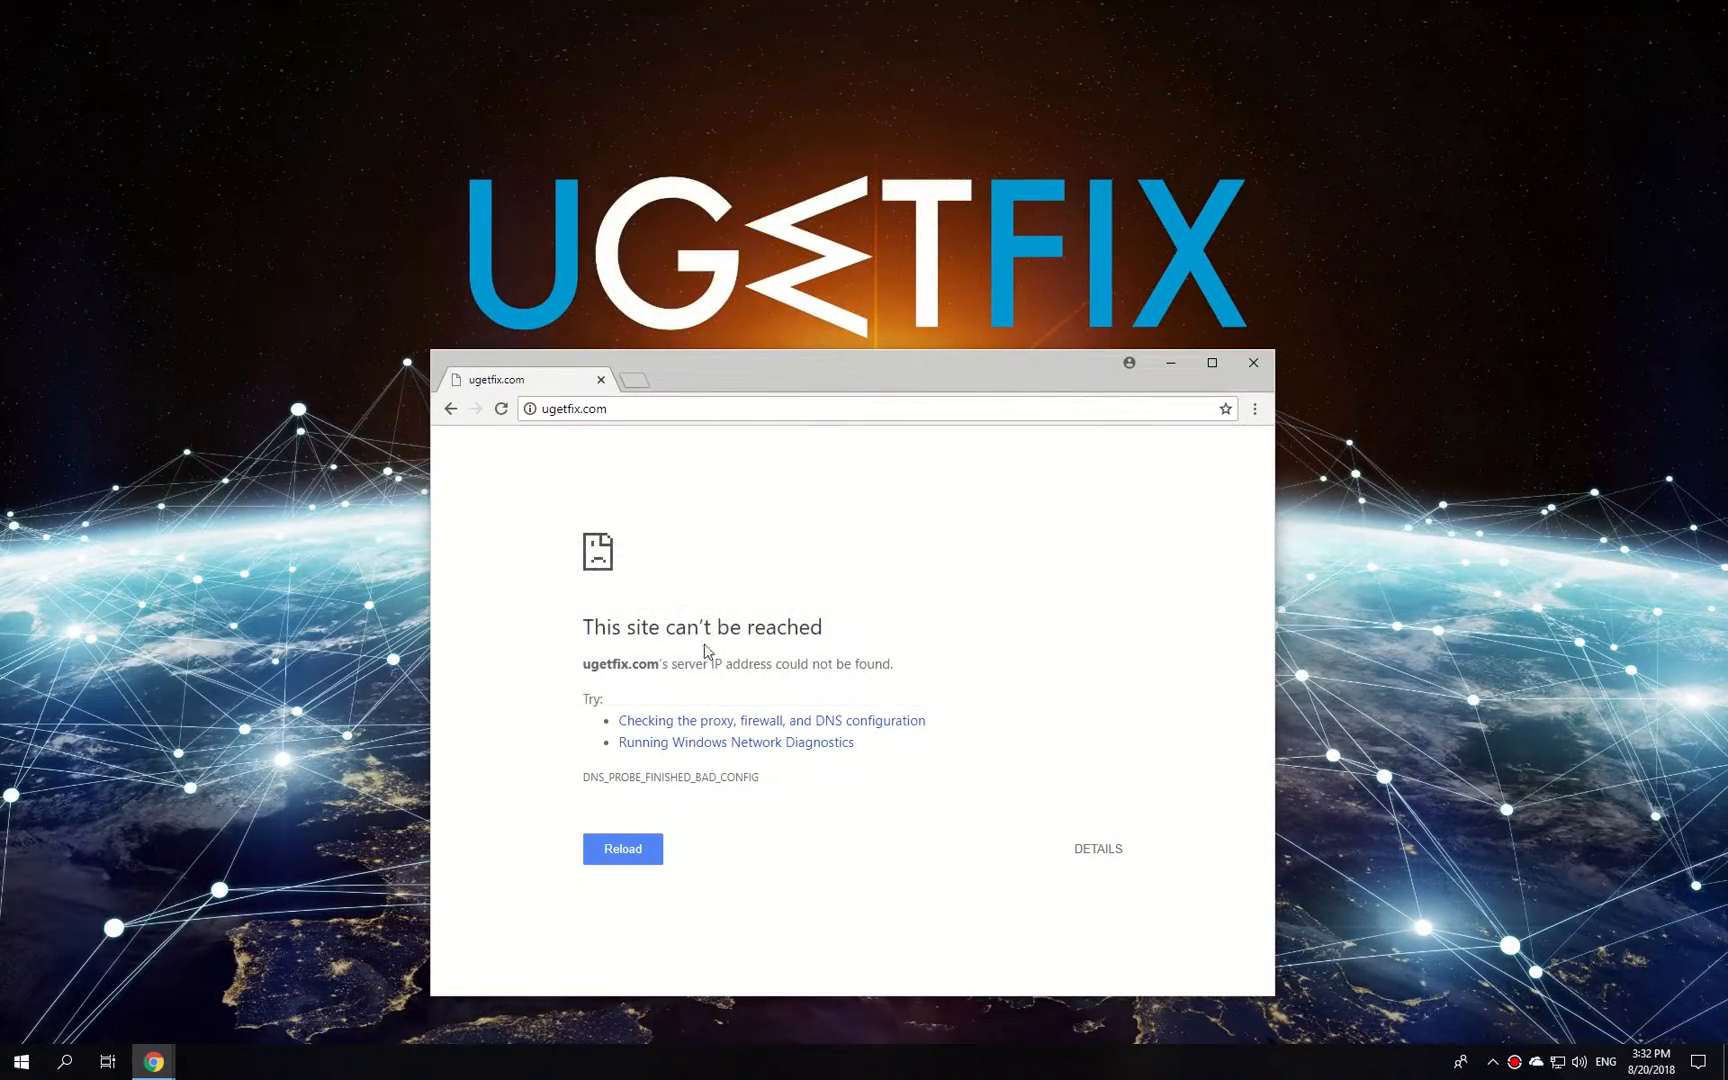
mouse_move(762, 621)
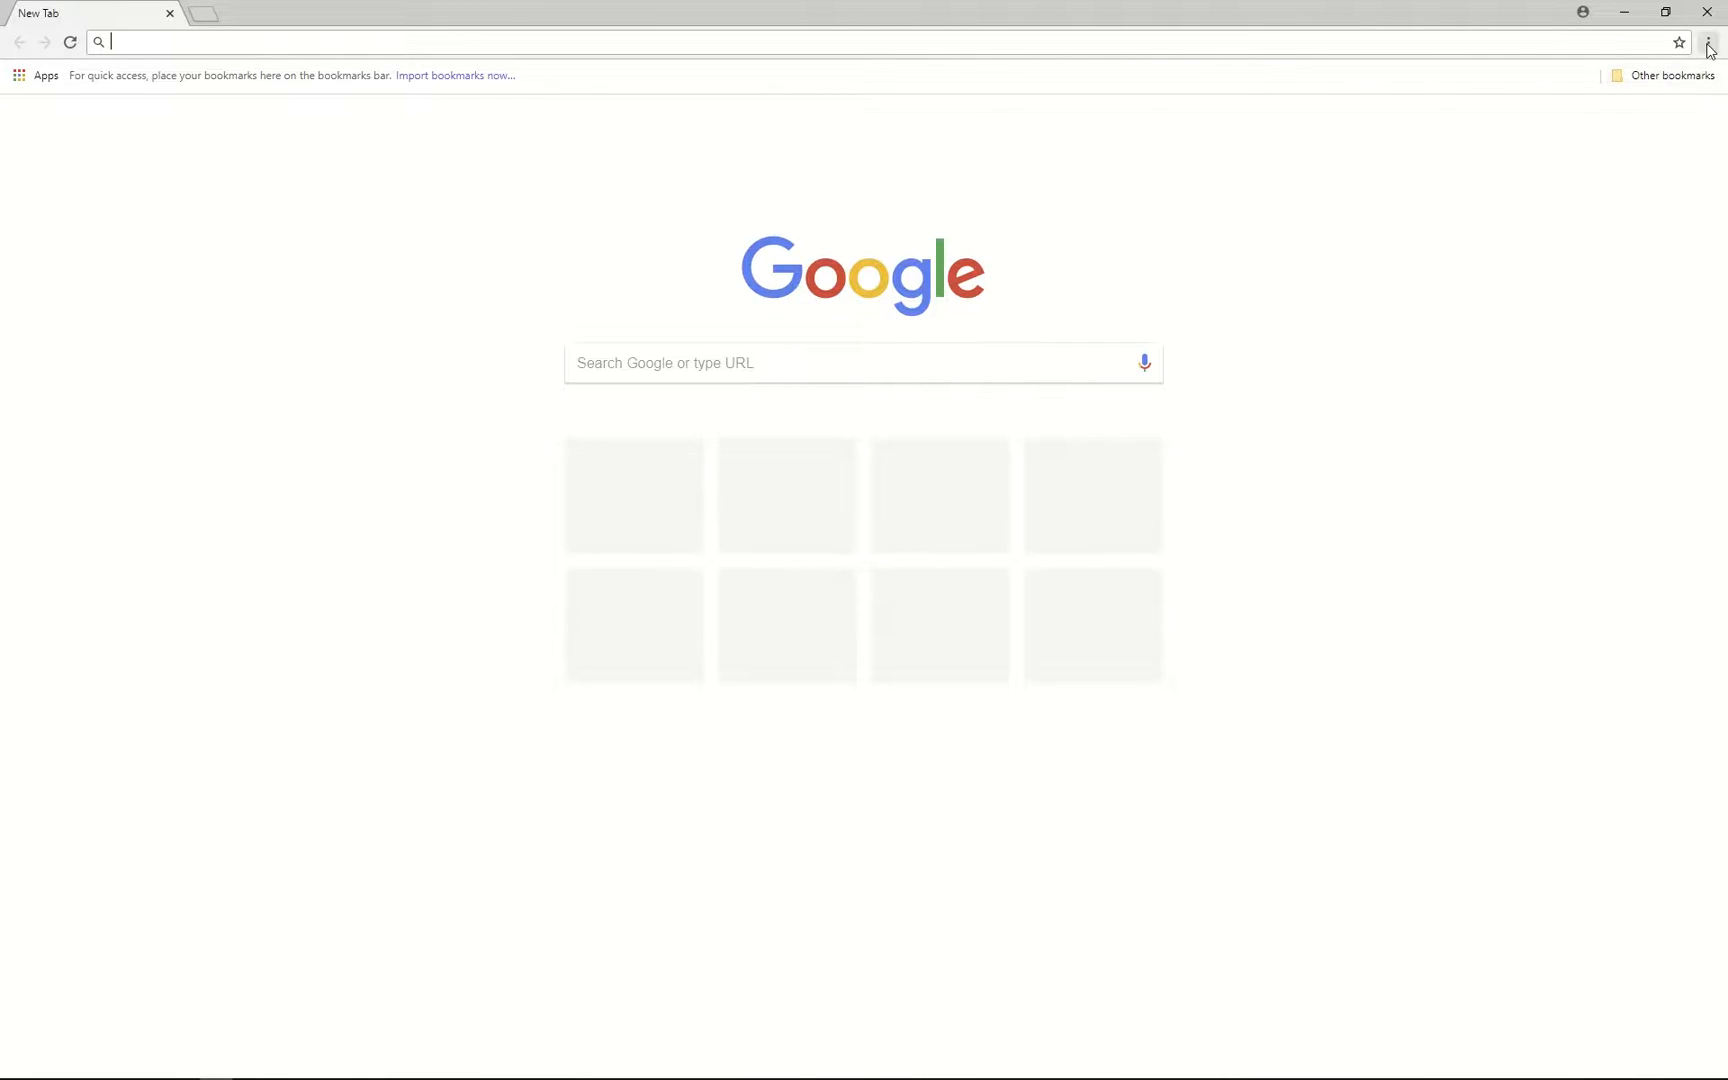
- Open an incognito window and load chrome://net-internals/#dns
click(1709, 42)
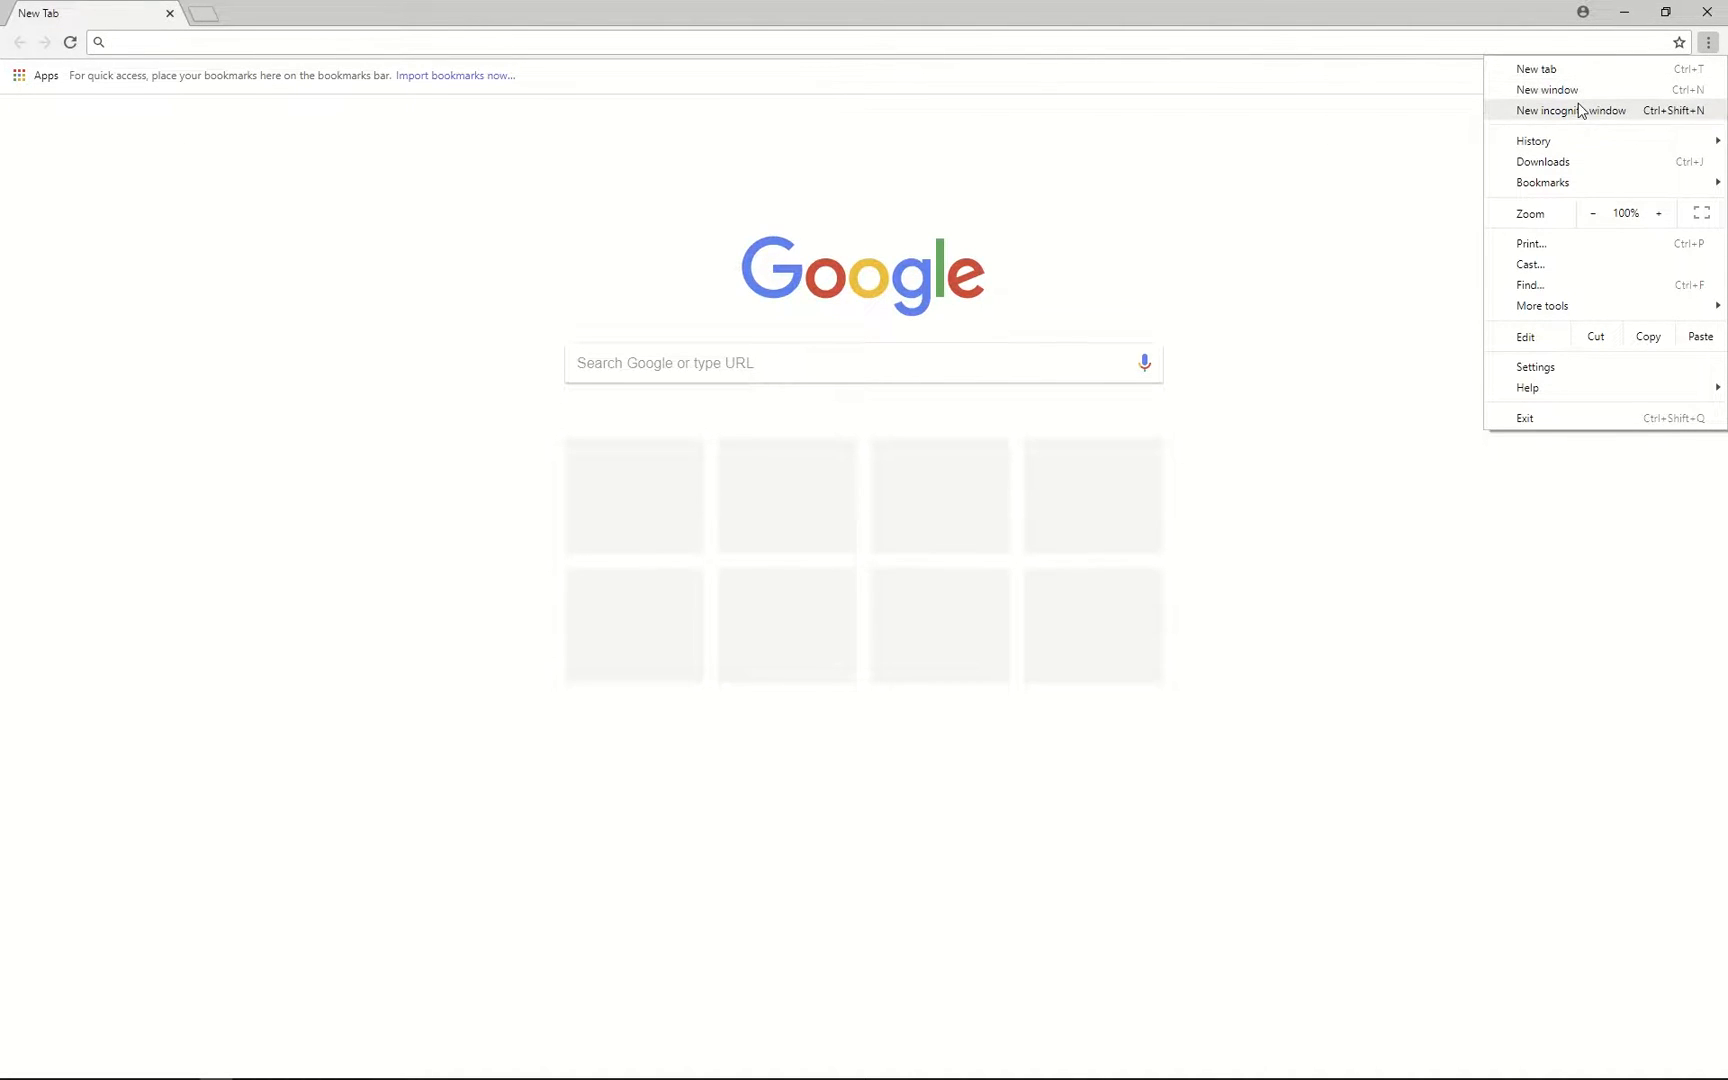
click(1564, 110)
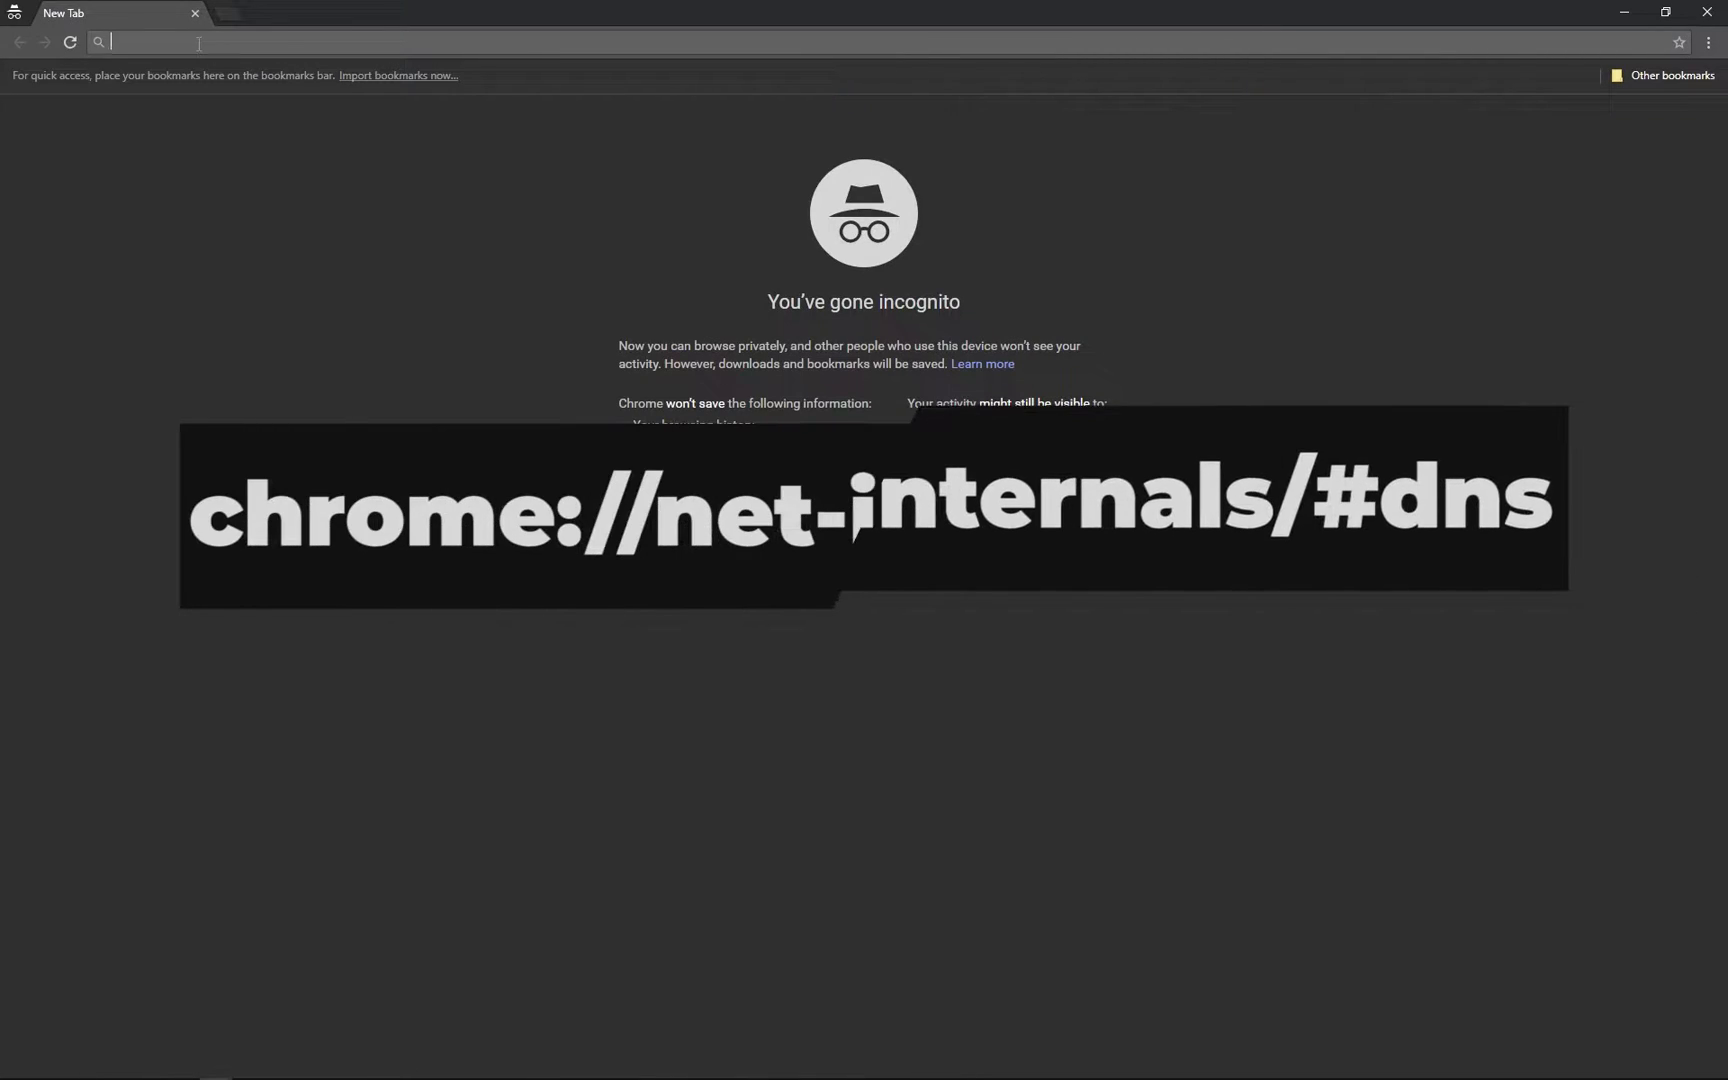
text(chrome://net-internals/#dns)
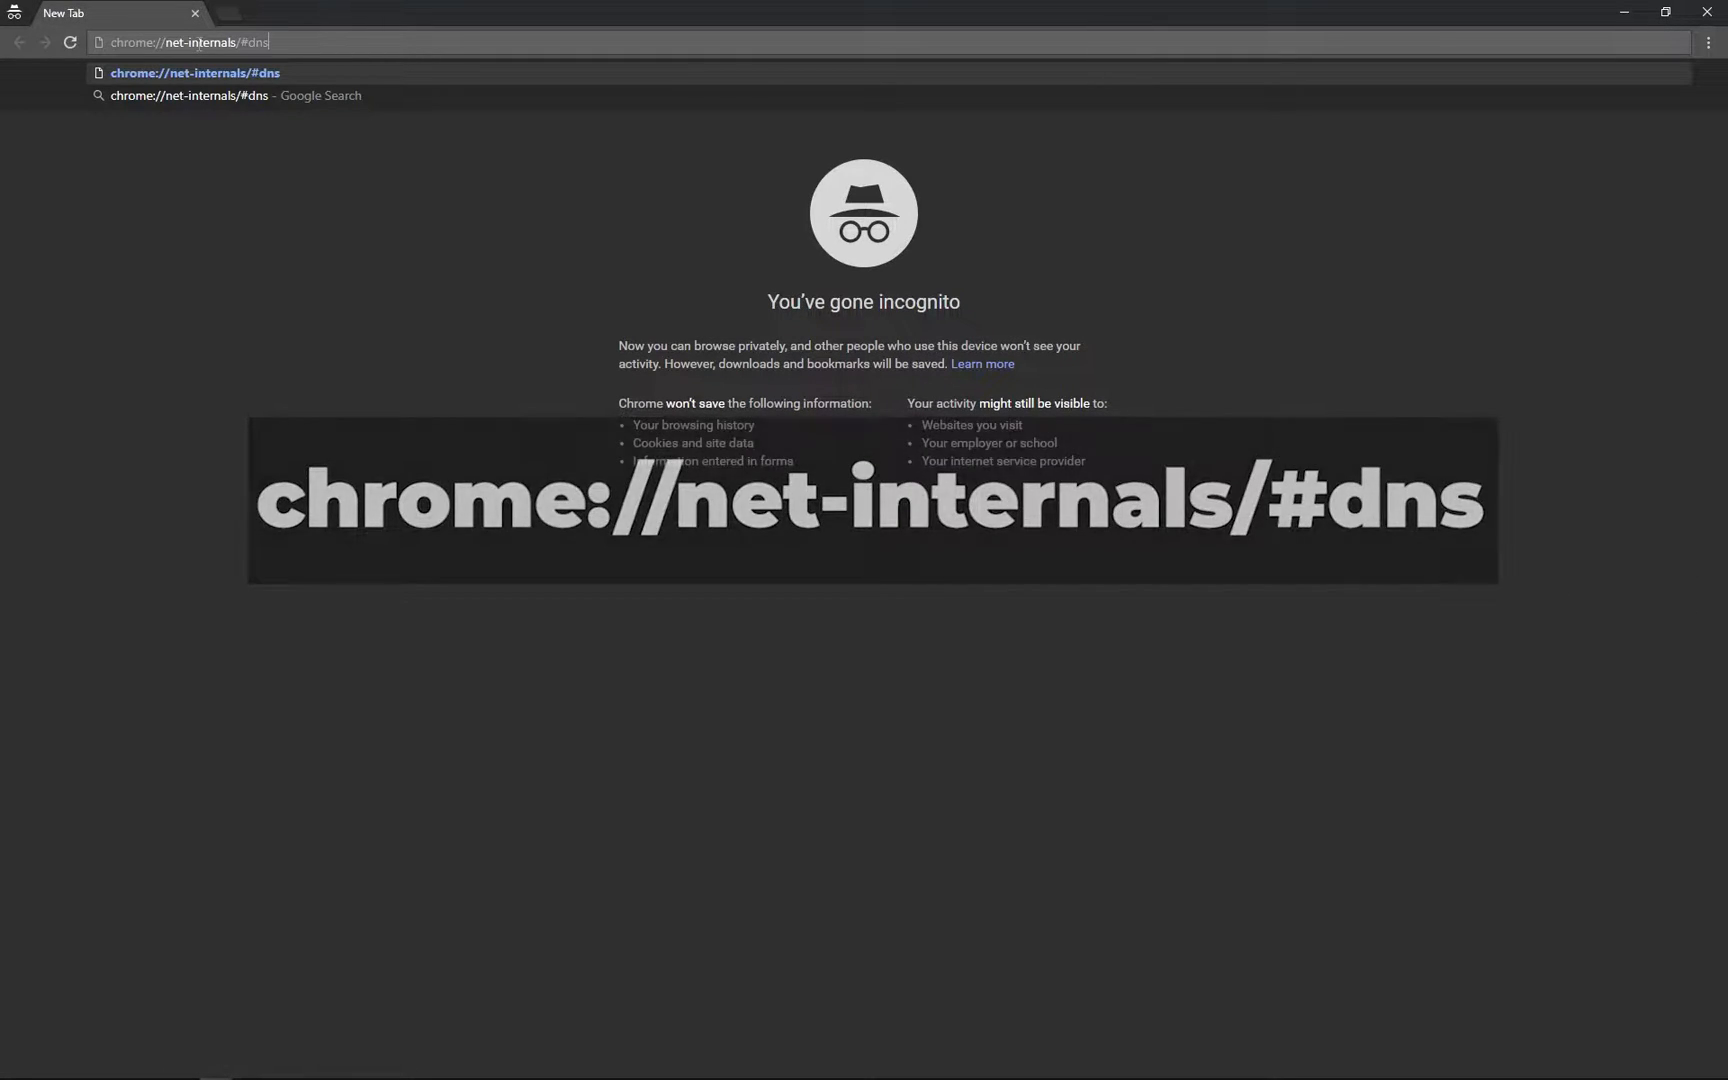
key(Enter)
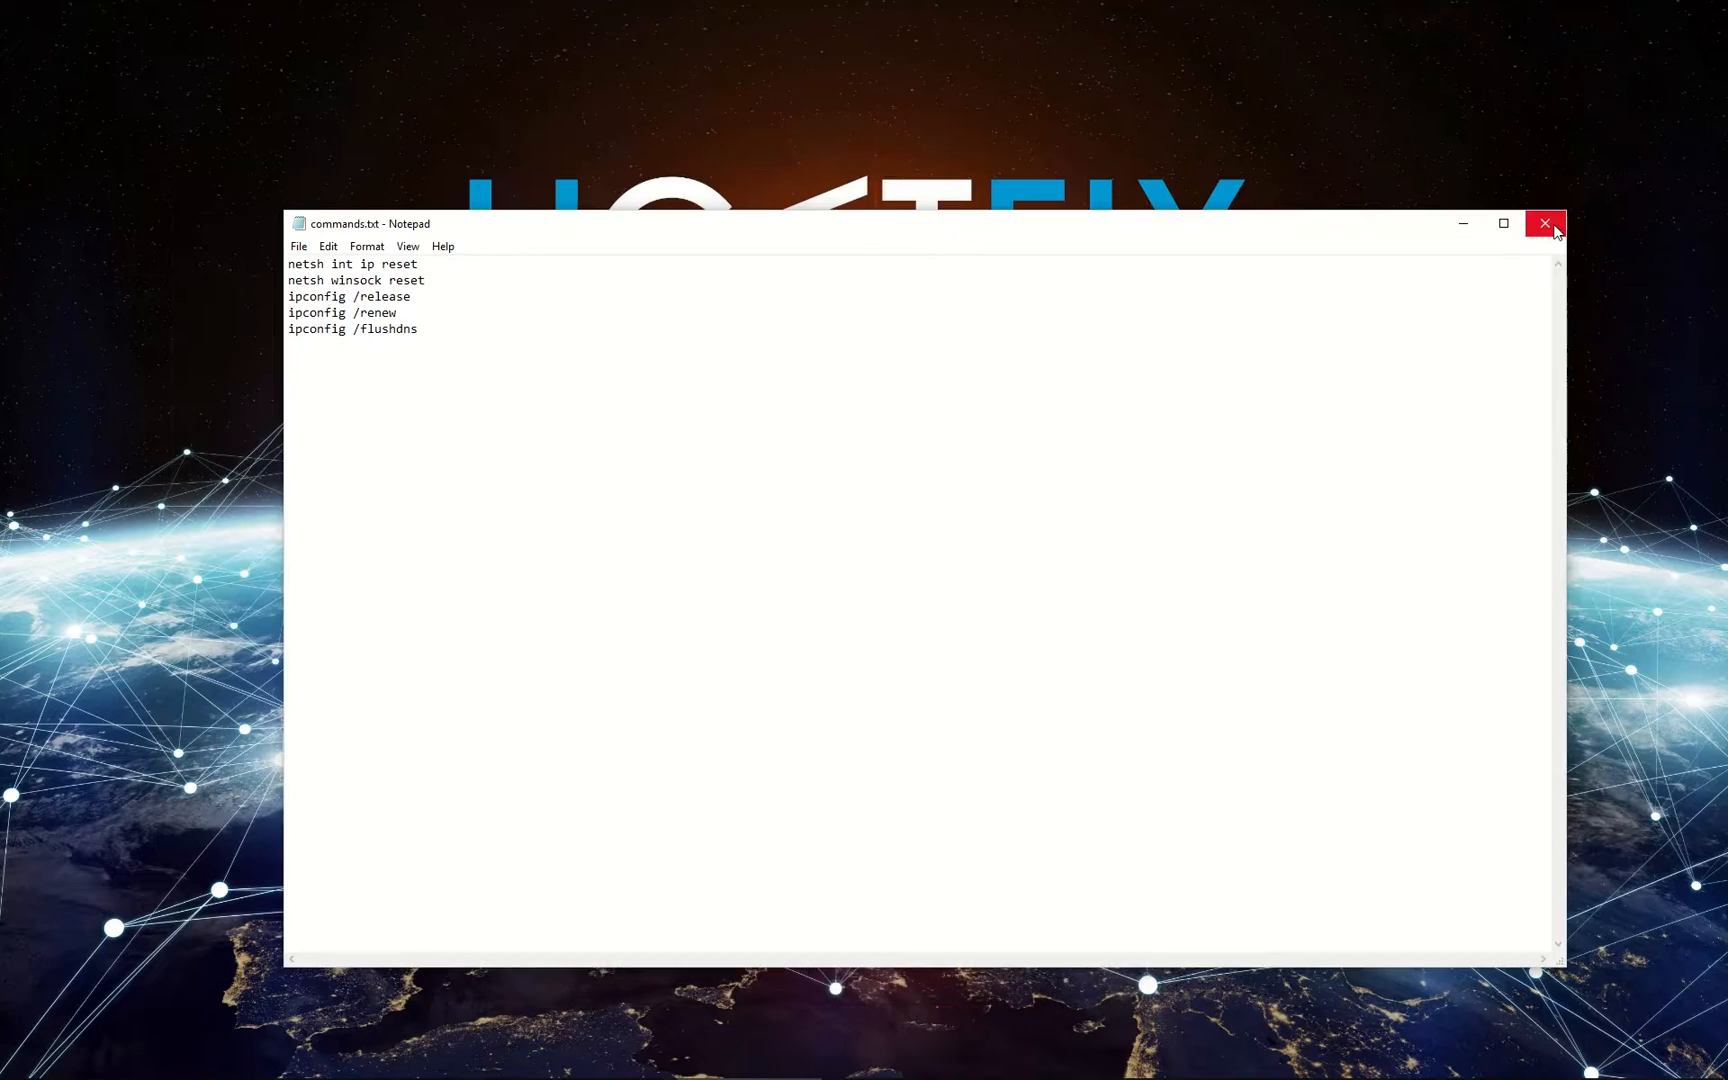
- Enter ugetfix.com in the address bar
click(1544, 223)
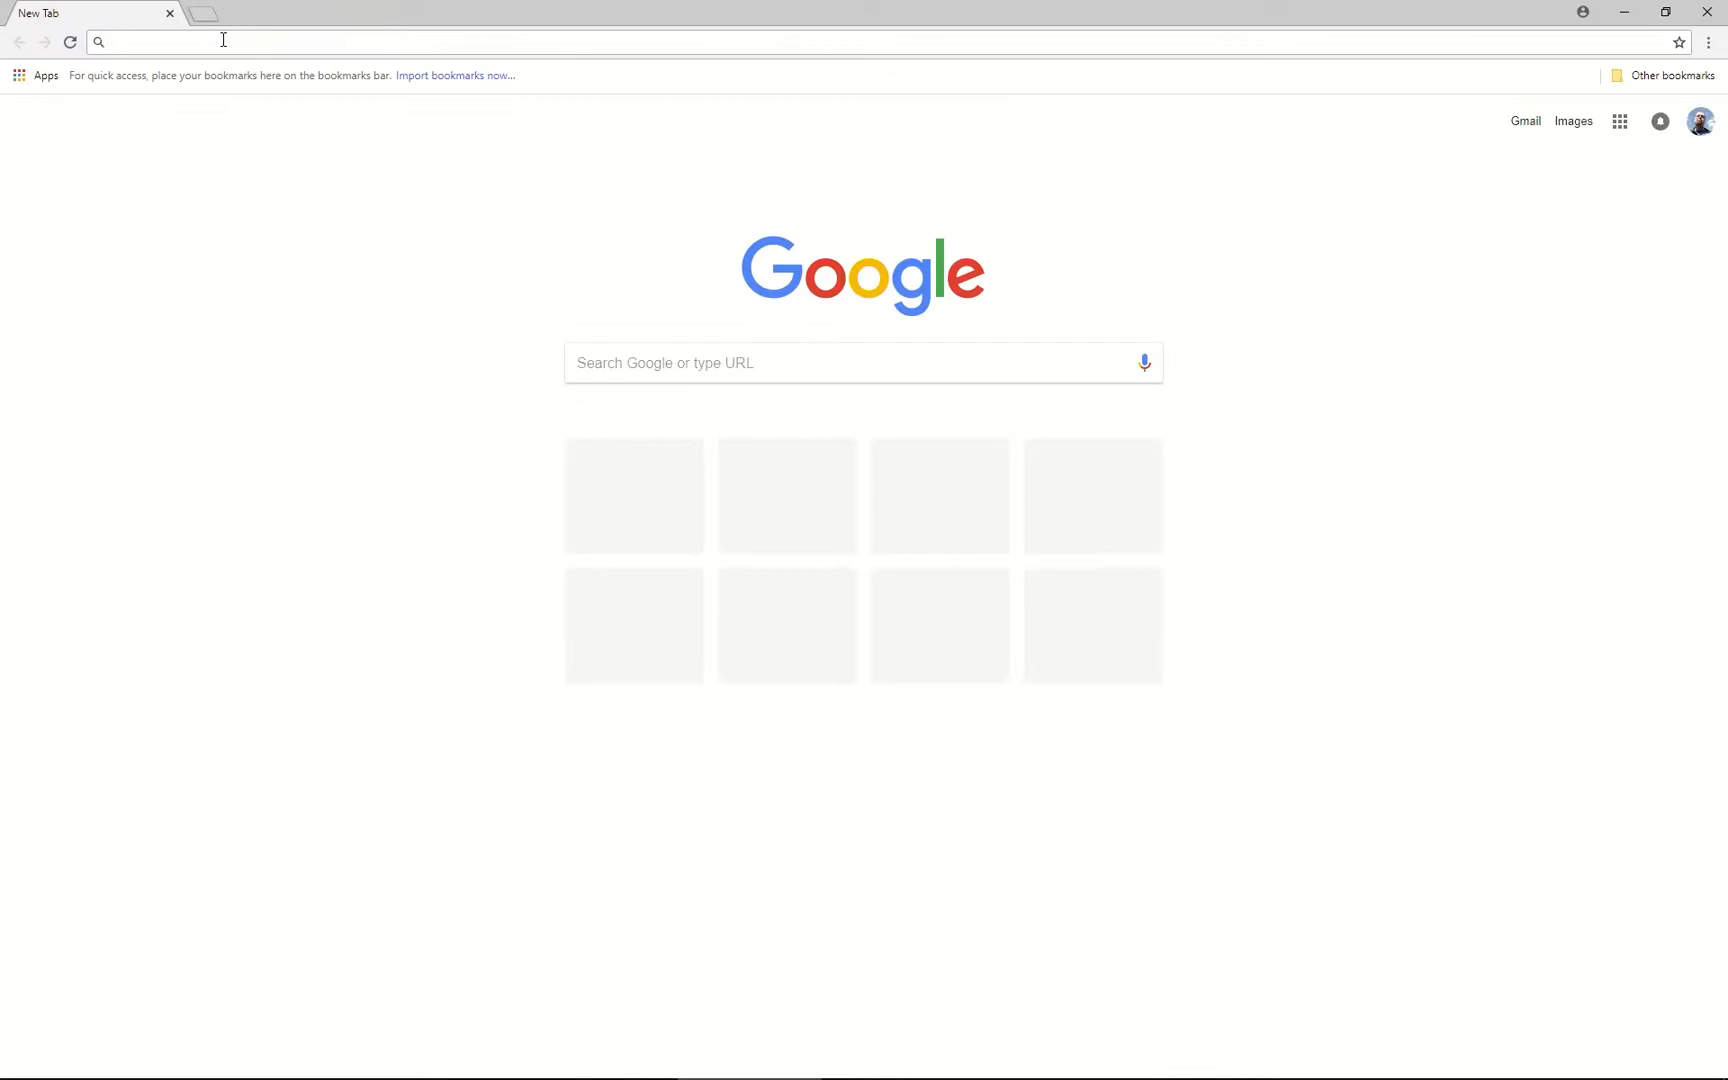
text(ugetfix.com)
text(control)
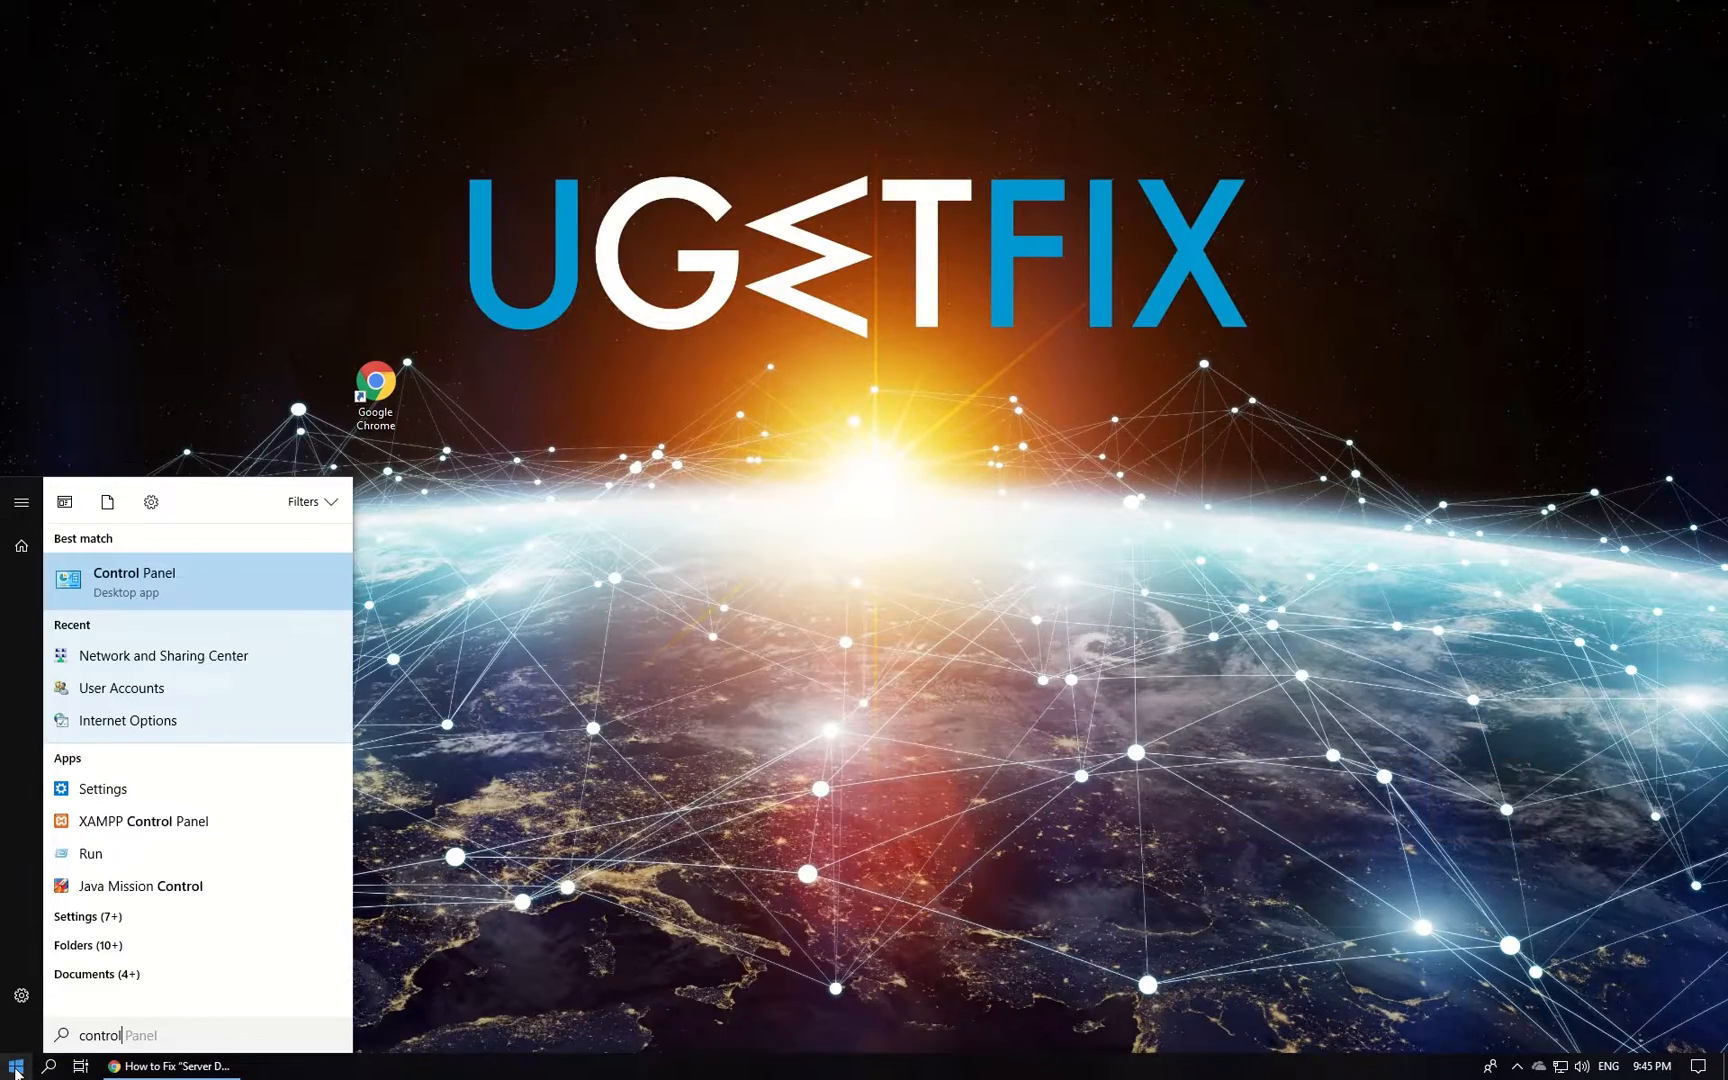
- Go through Network and Sharing Center to adapter settings and bring up Ethernet's context menu
click(133, 581)
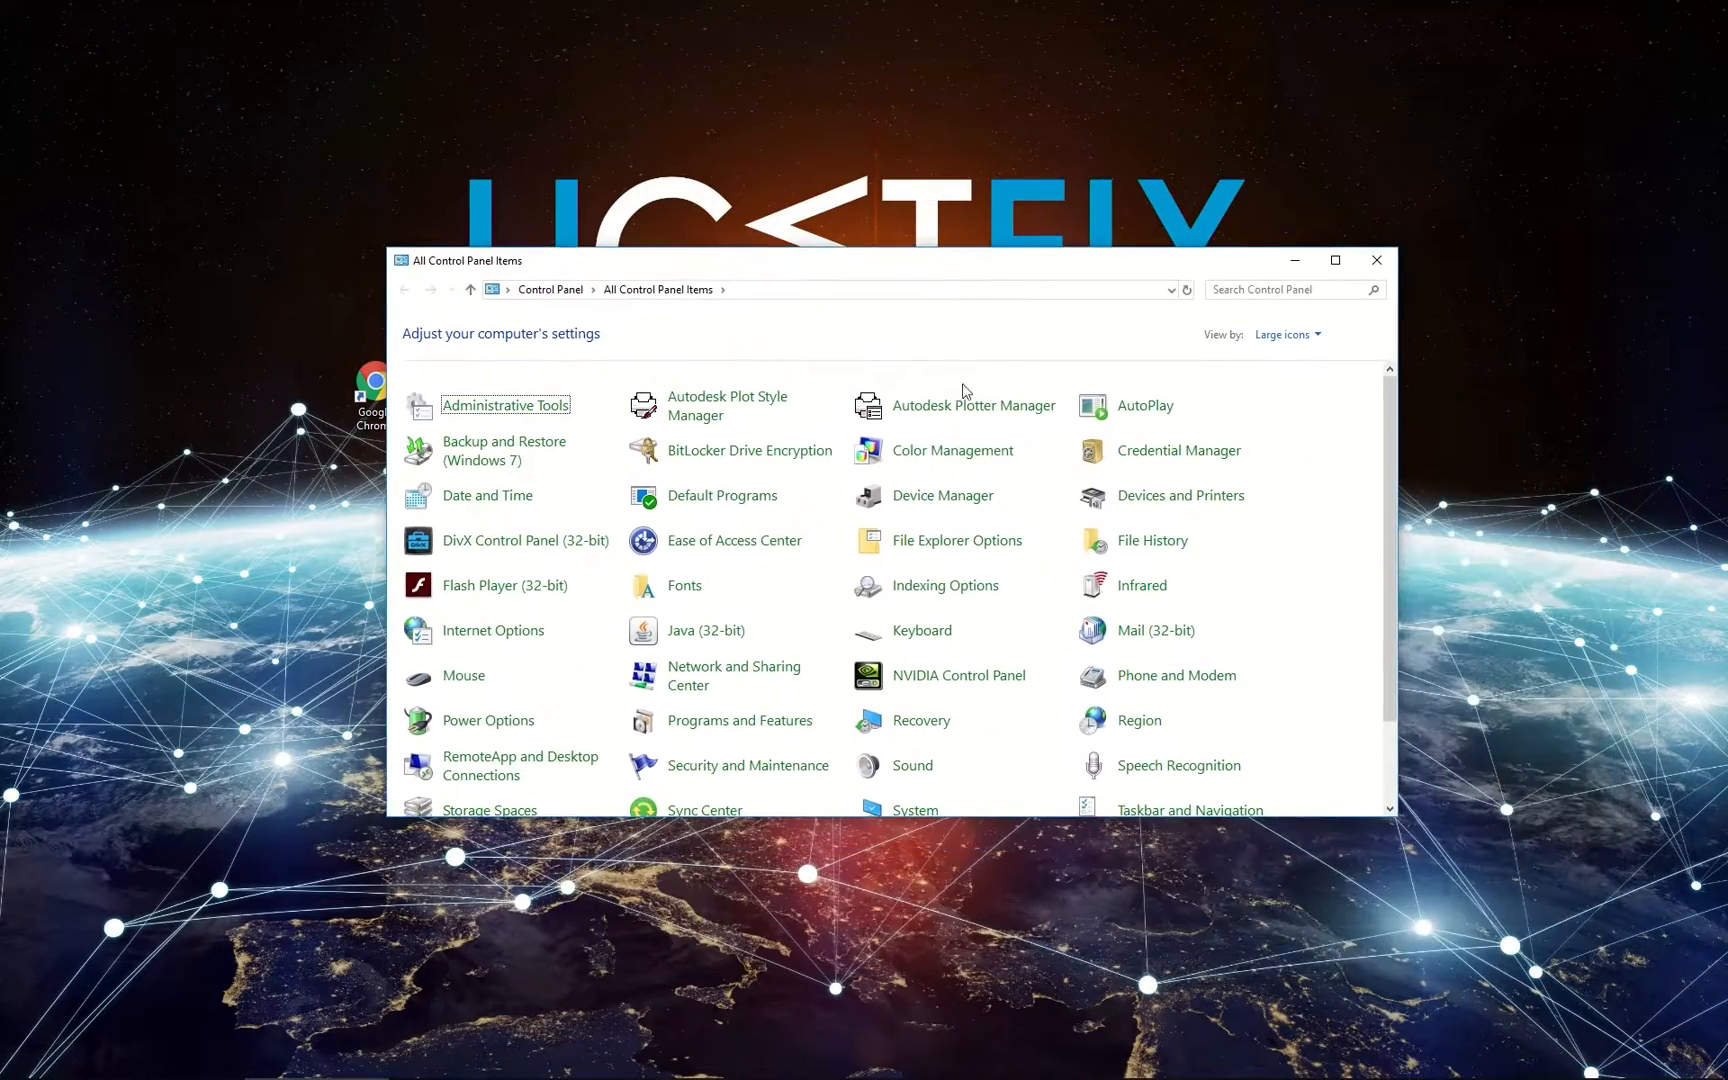
scroll(down, 3)
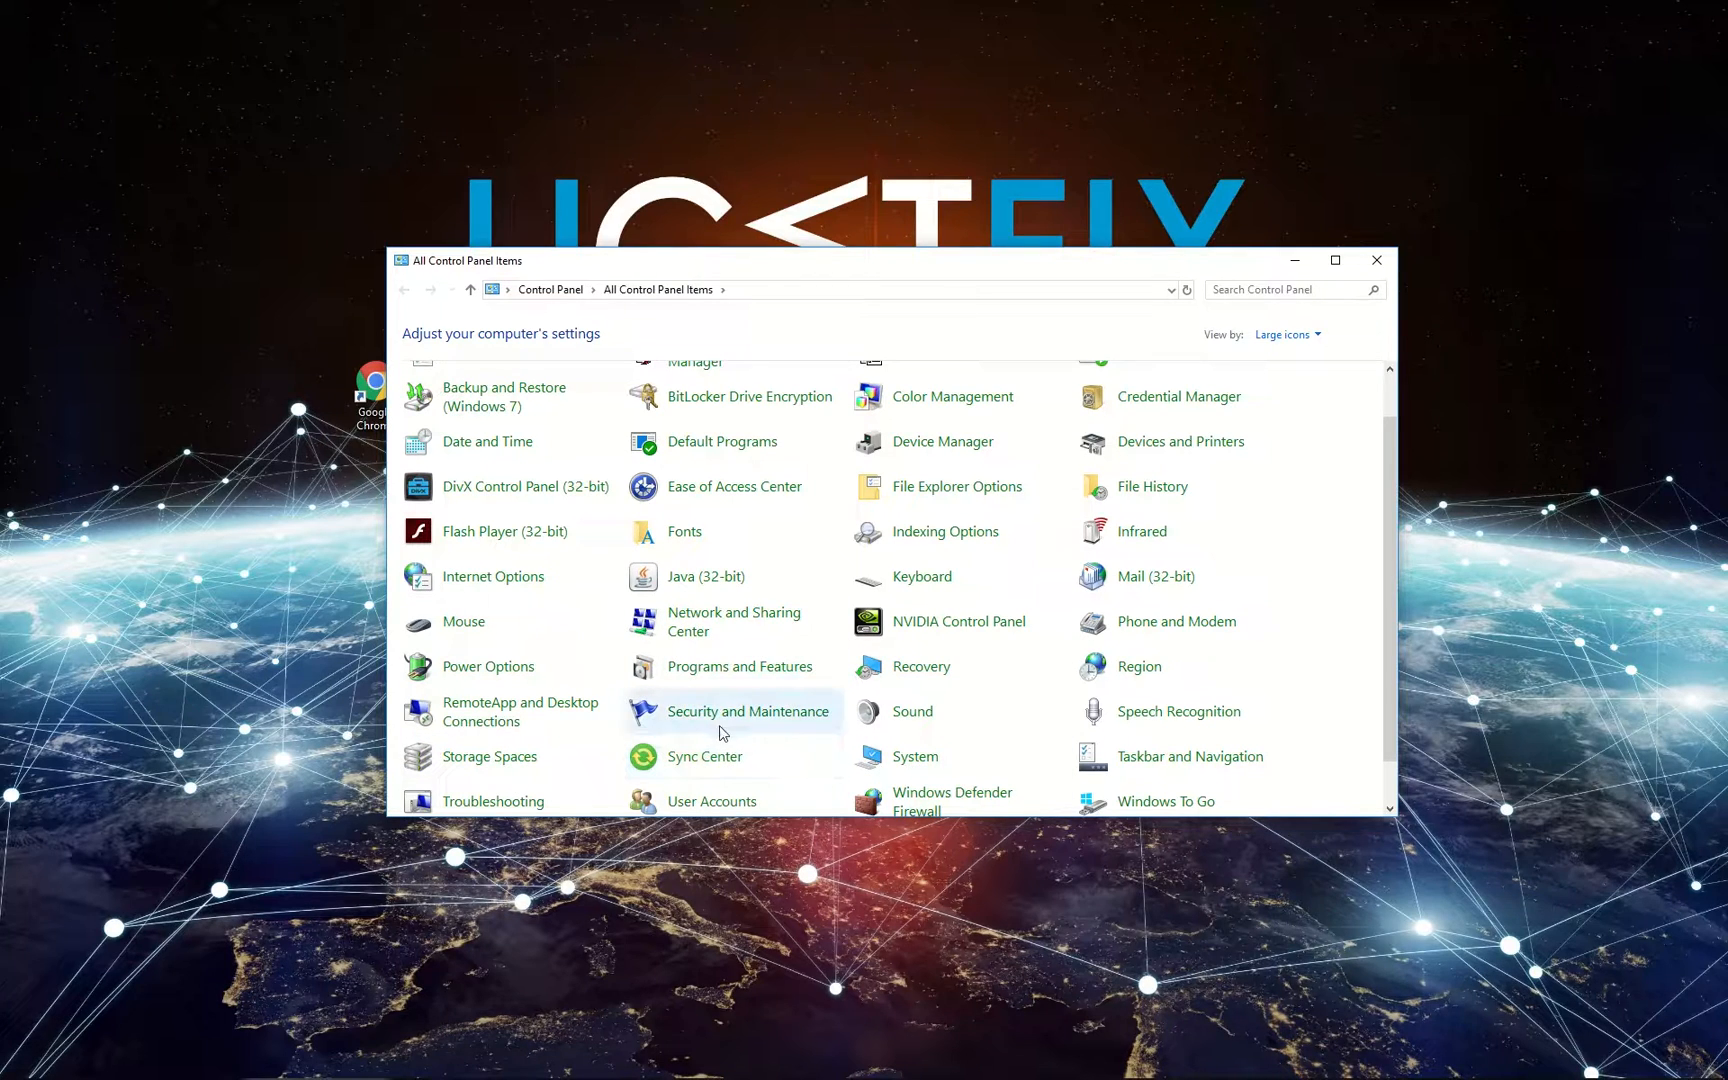
mouse_move(769, 628)
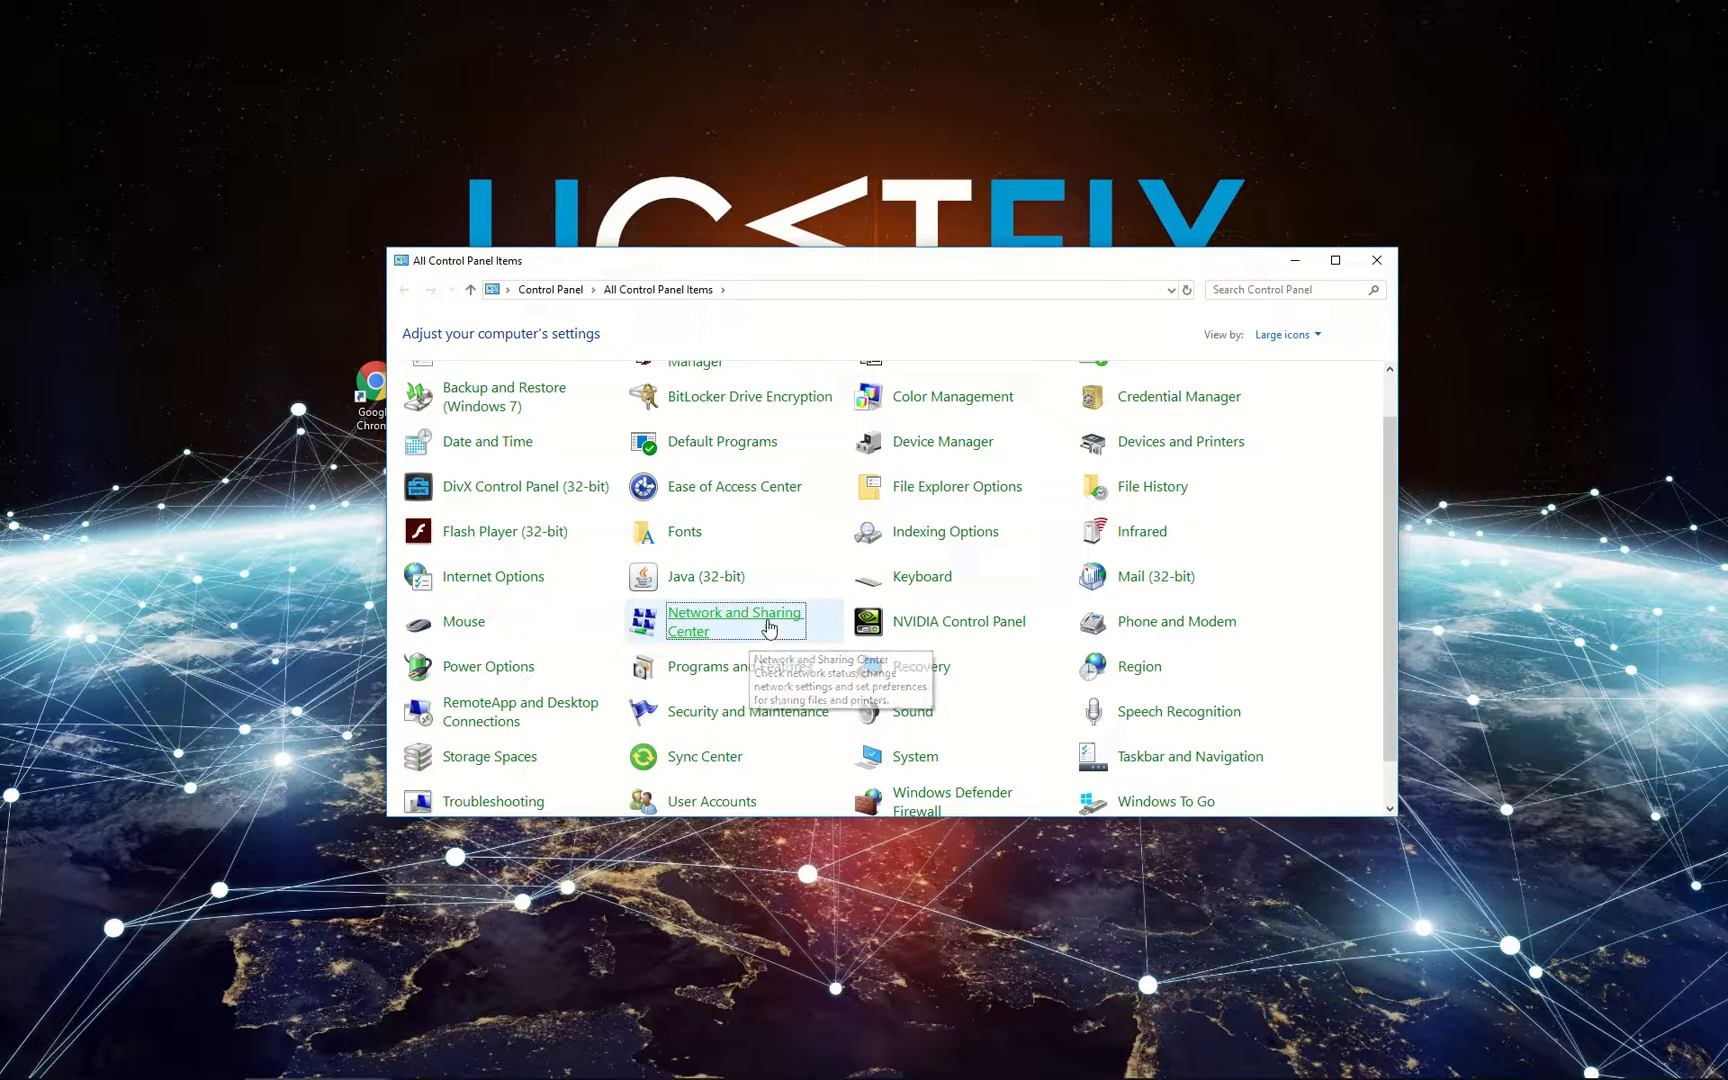
click(734, 621)
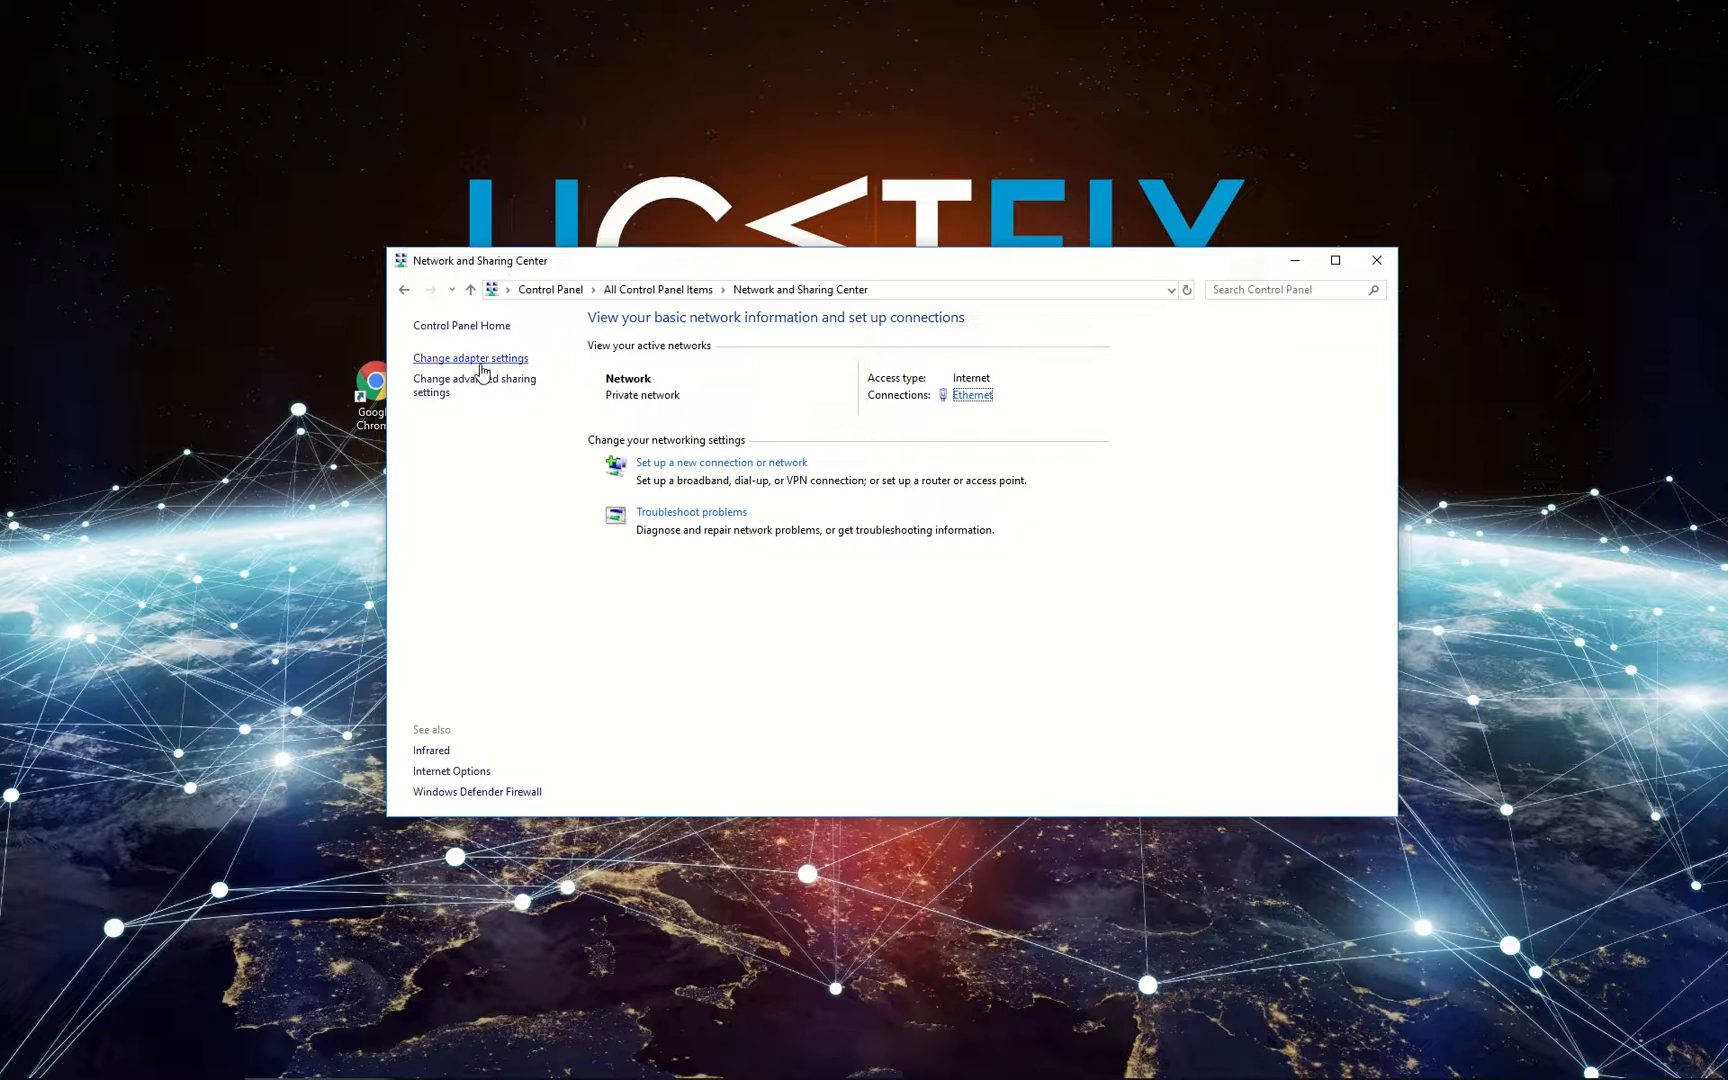
click(470, 358)
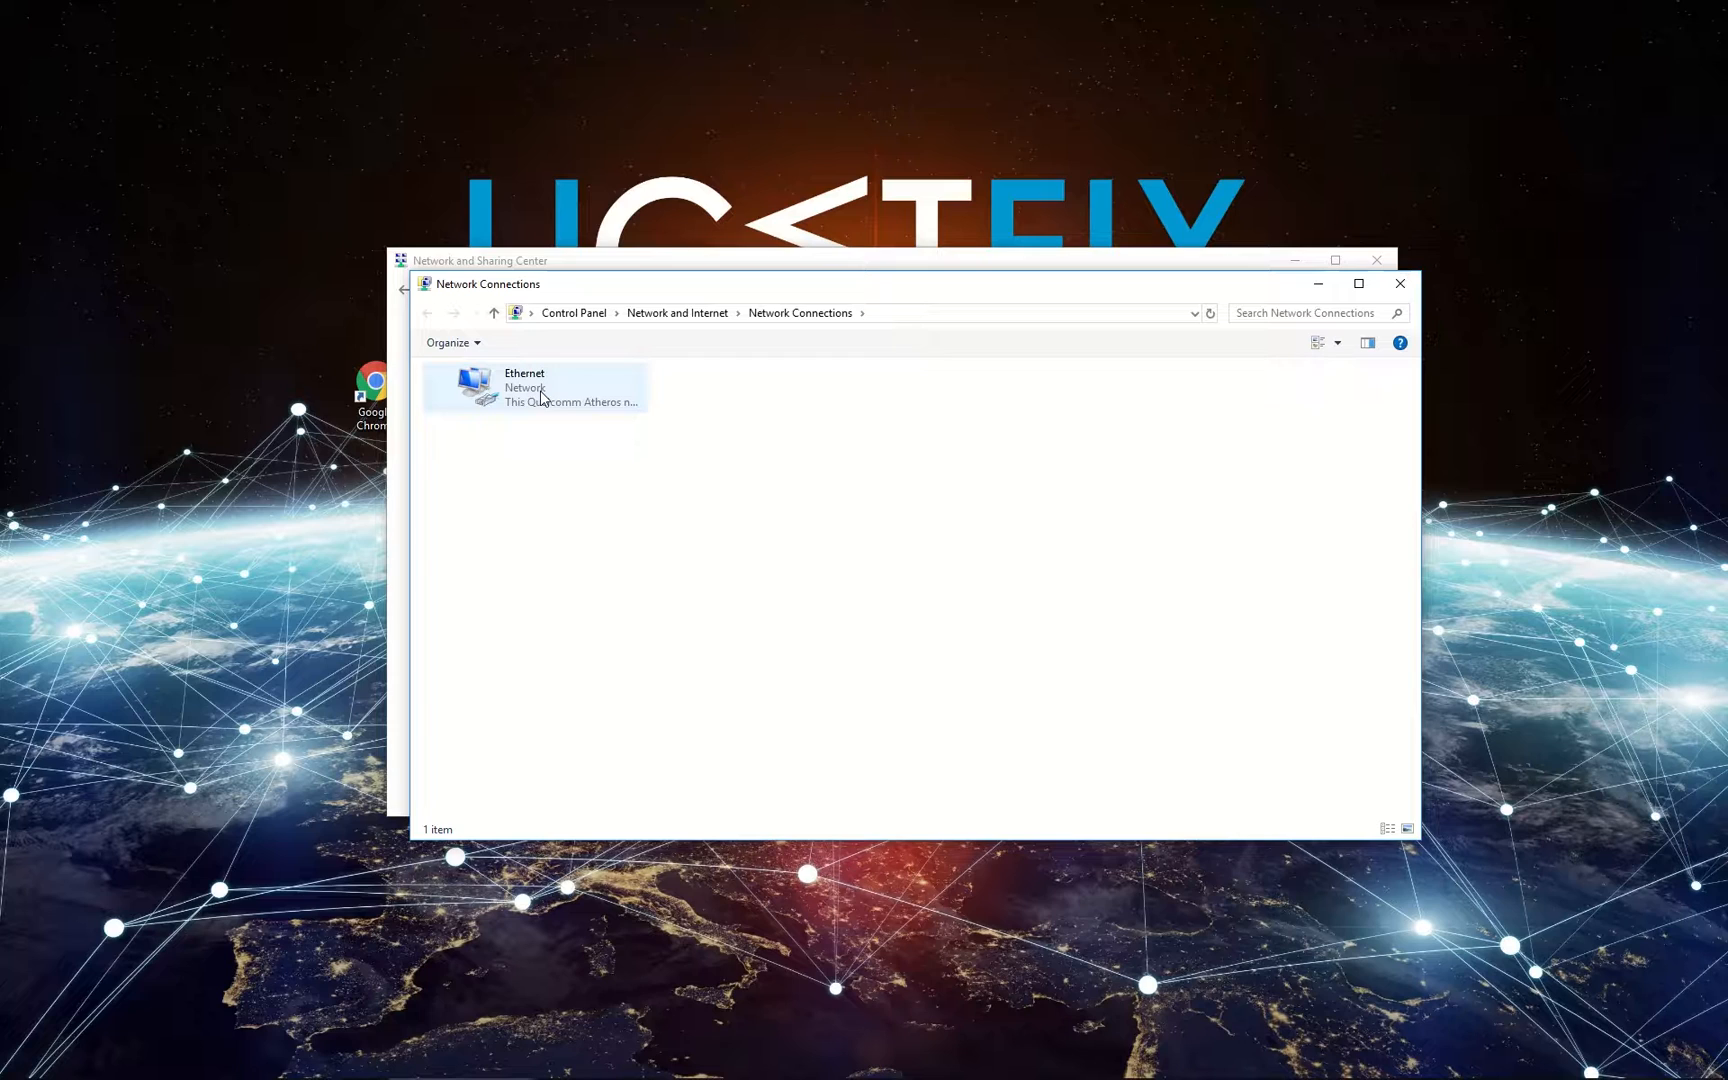
right_click(543, 395)
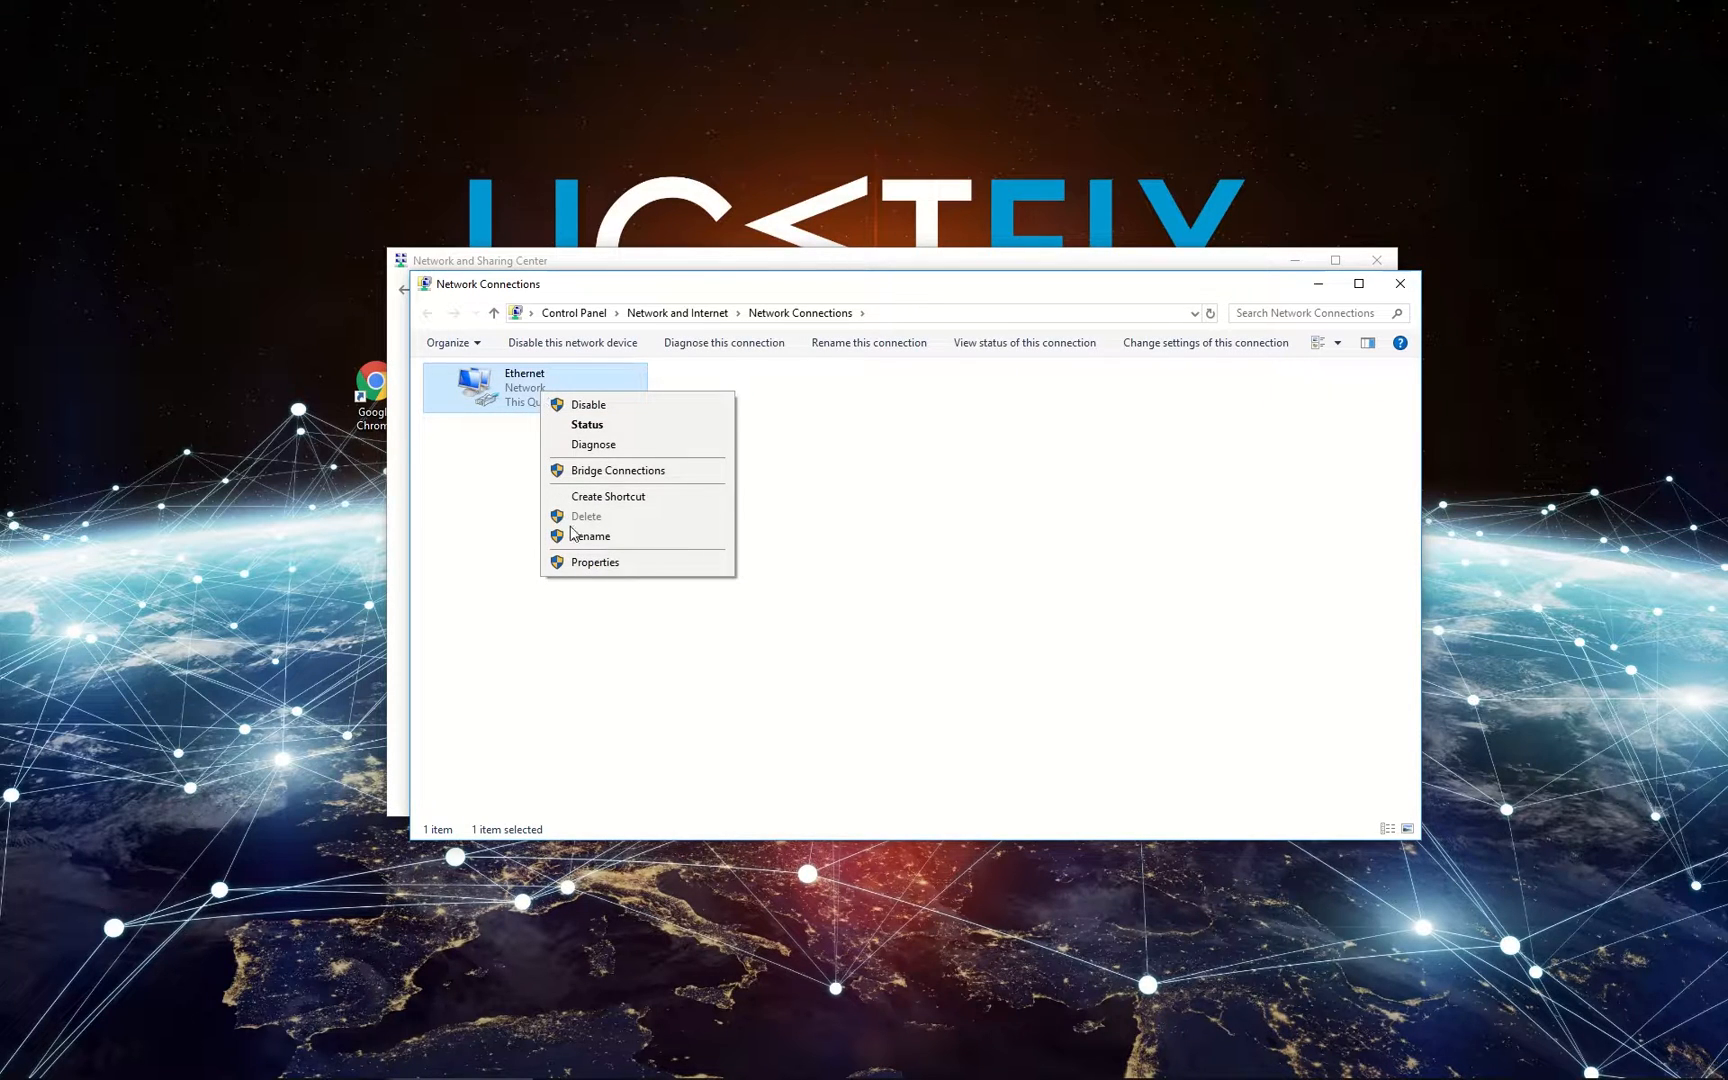
- Open Ethernet properties and the Internet Protocol Version 4 (TCP/IPv4) settings
click(595, 562)
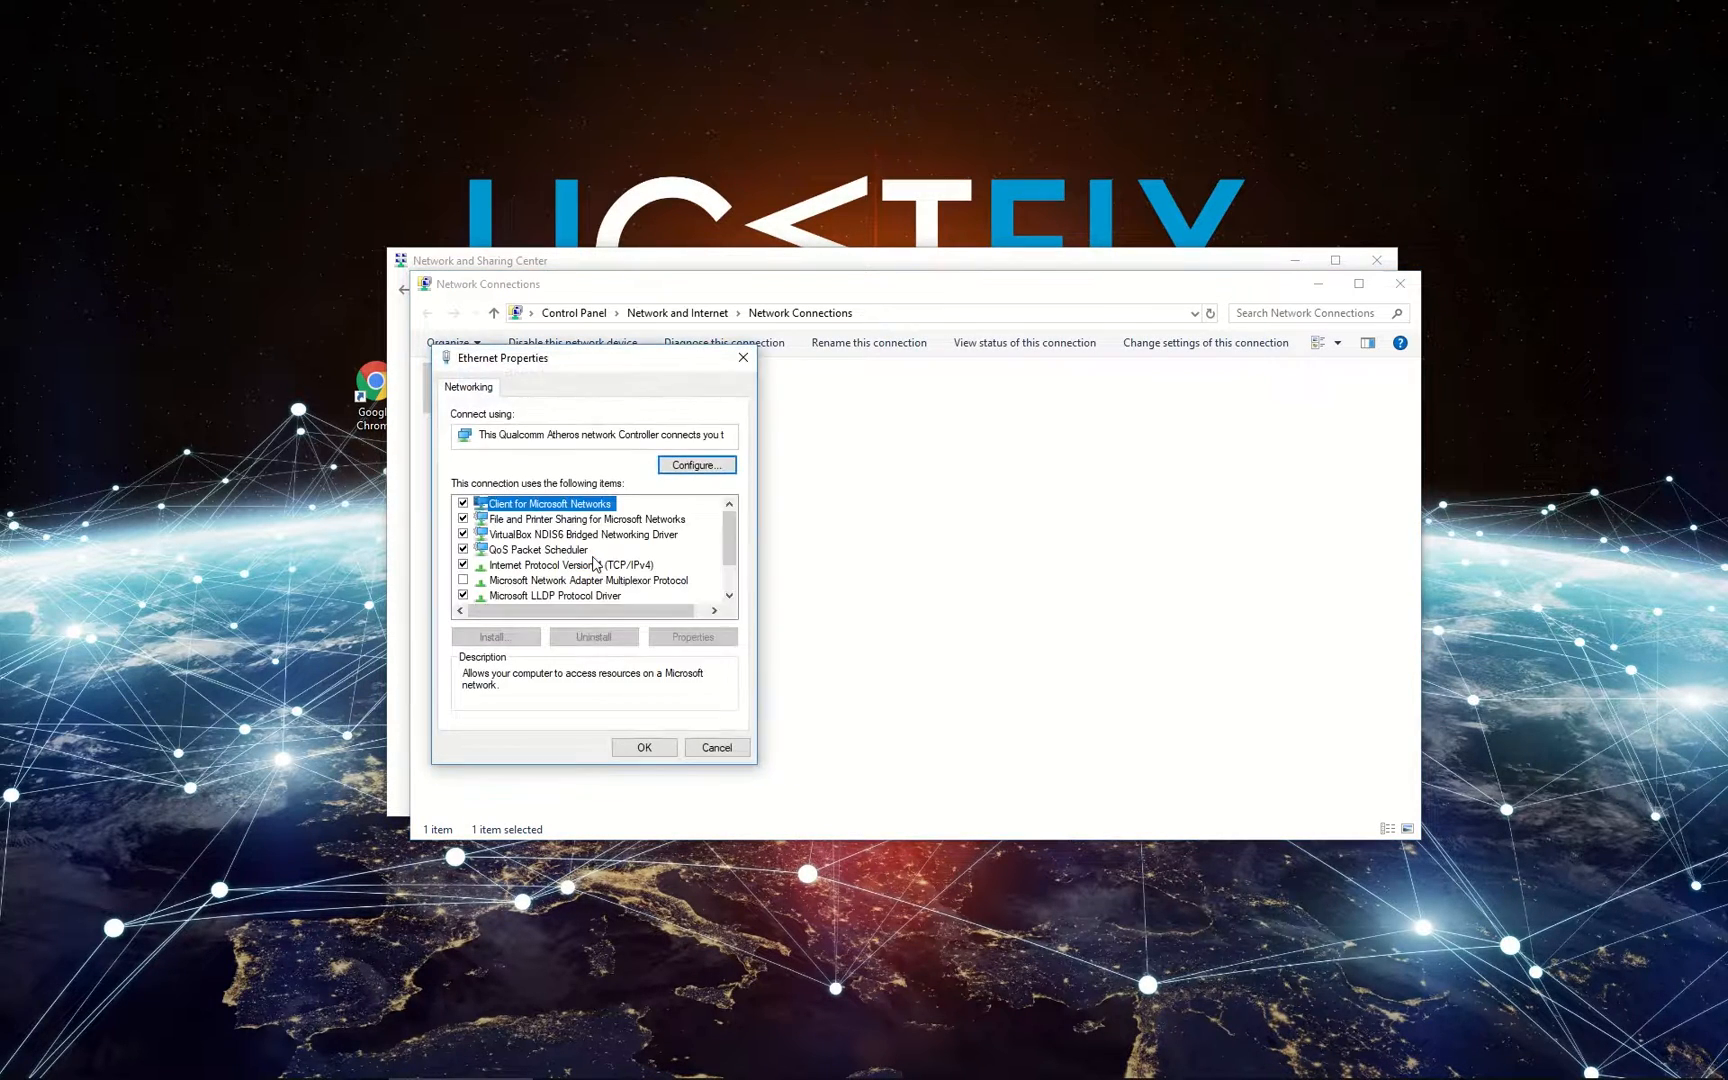
click(564, 565)
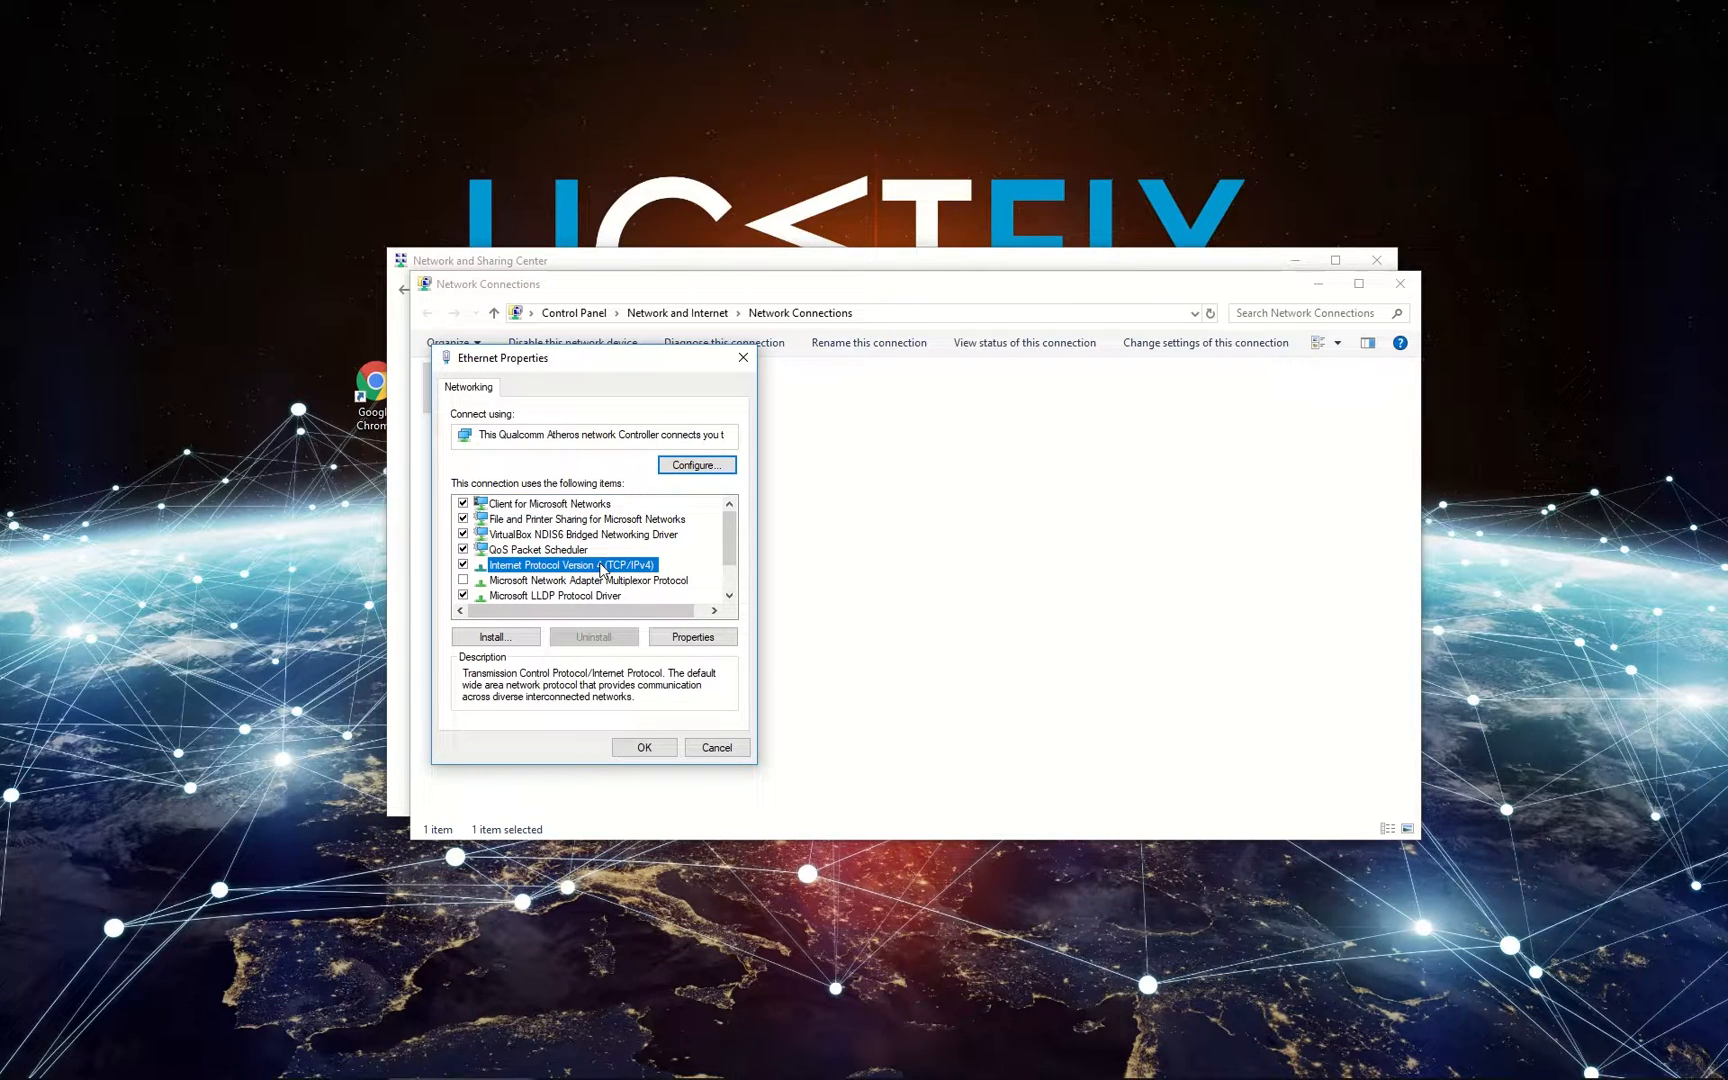
click(692, 636)
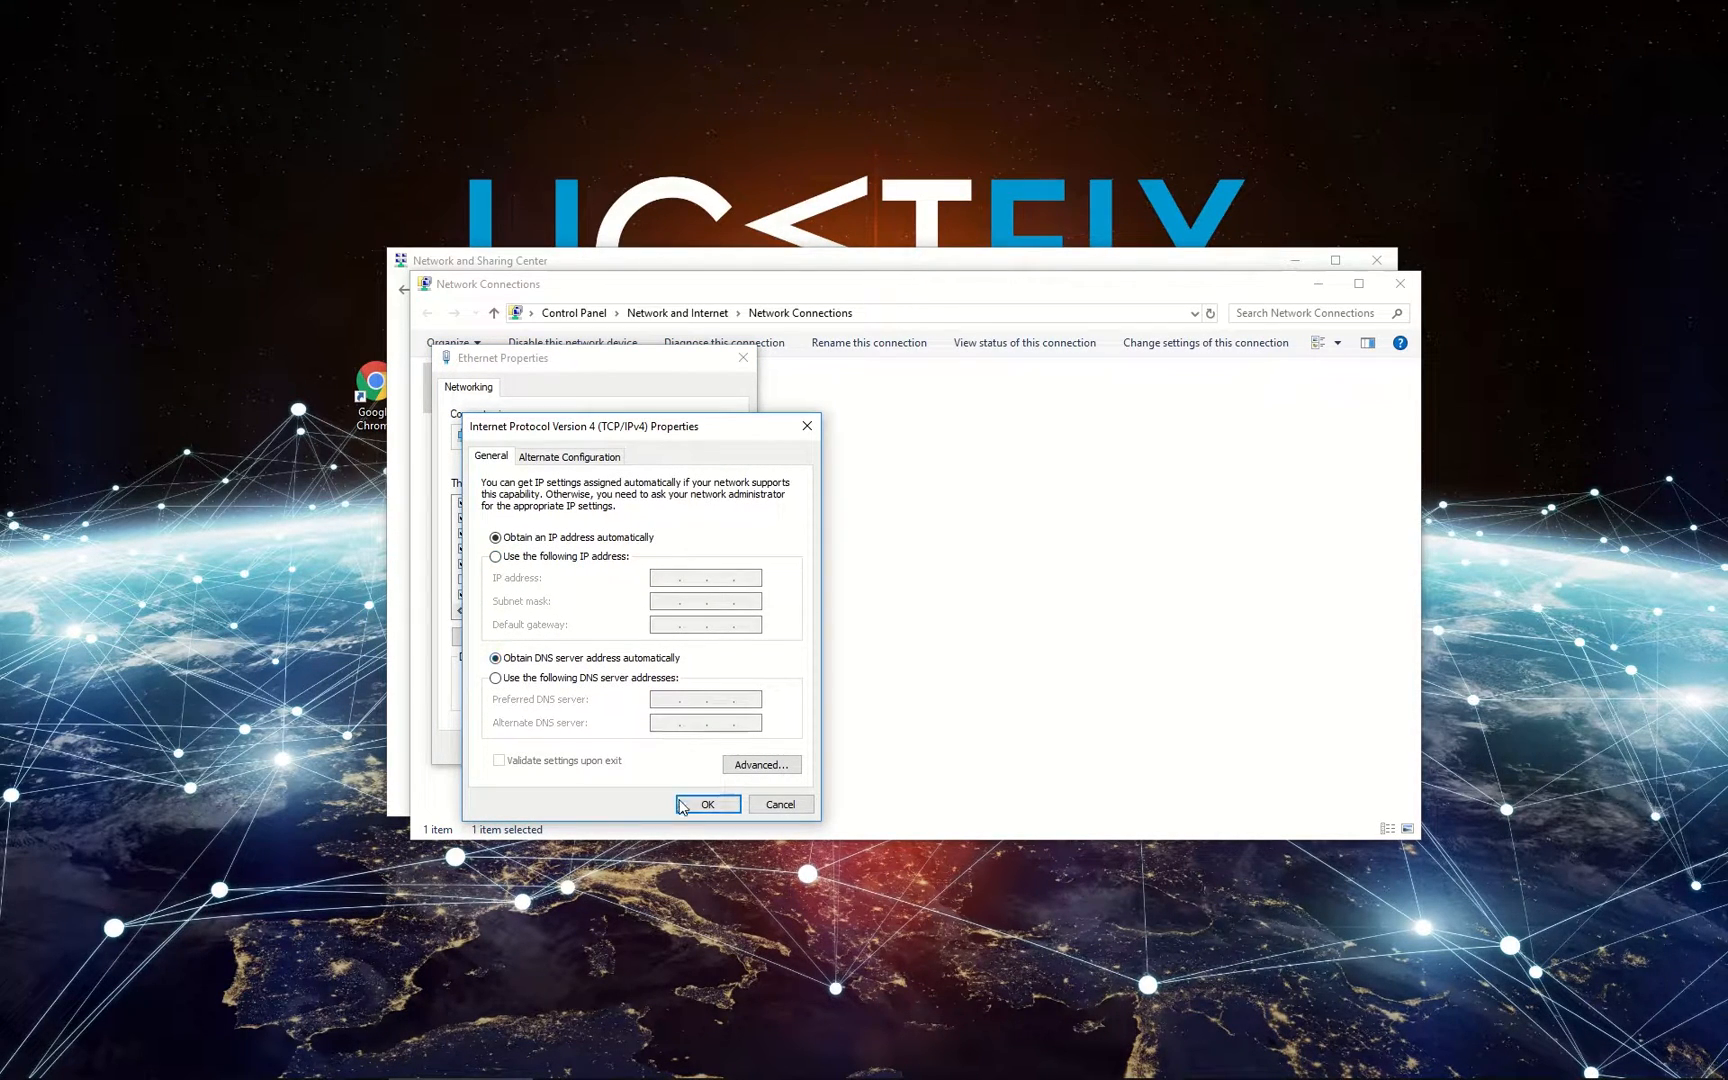
- Use manual DNS servers 8.8.8.8 and 8.8.4.4 and confirm with OK
click(708, 804)
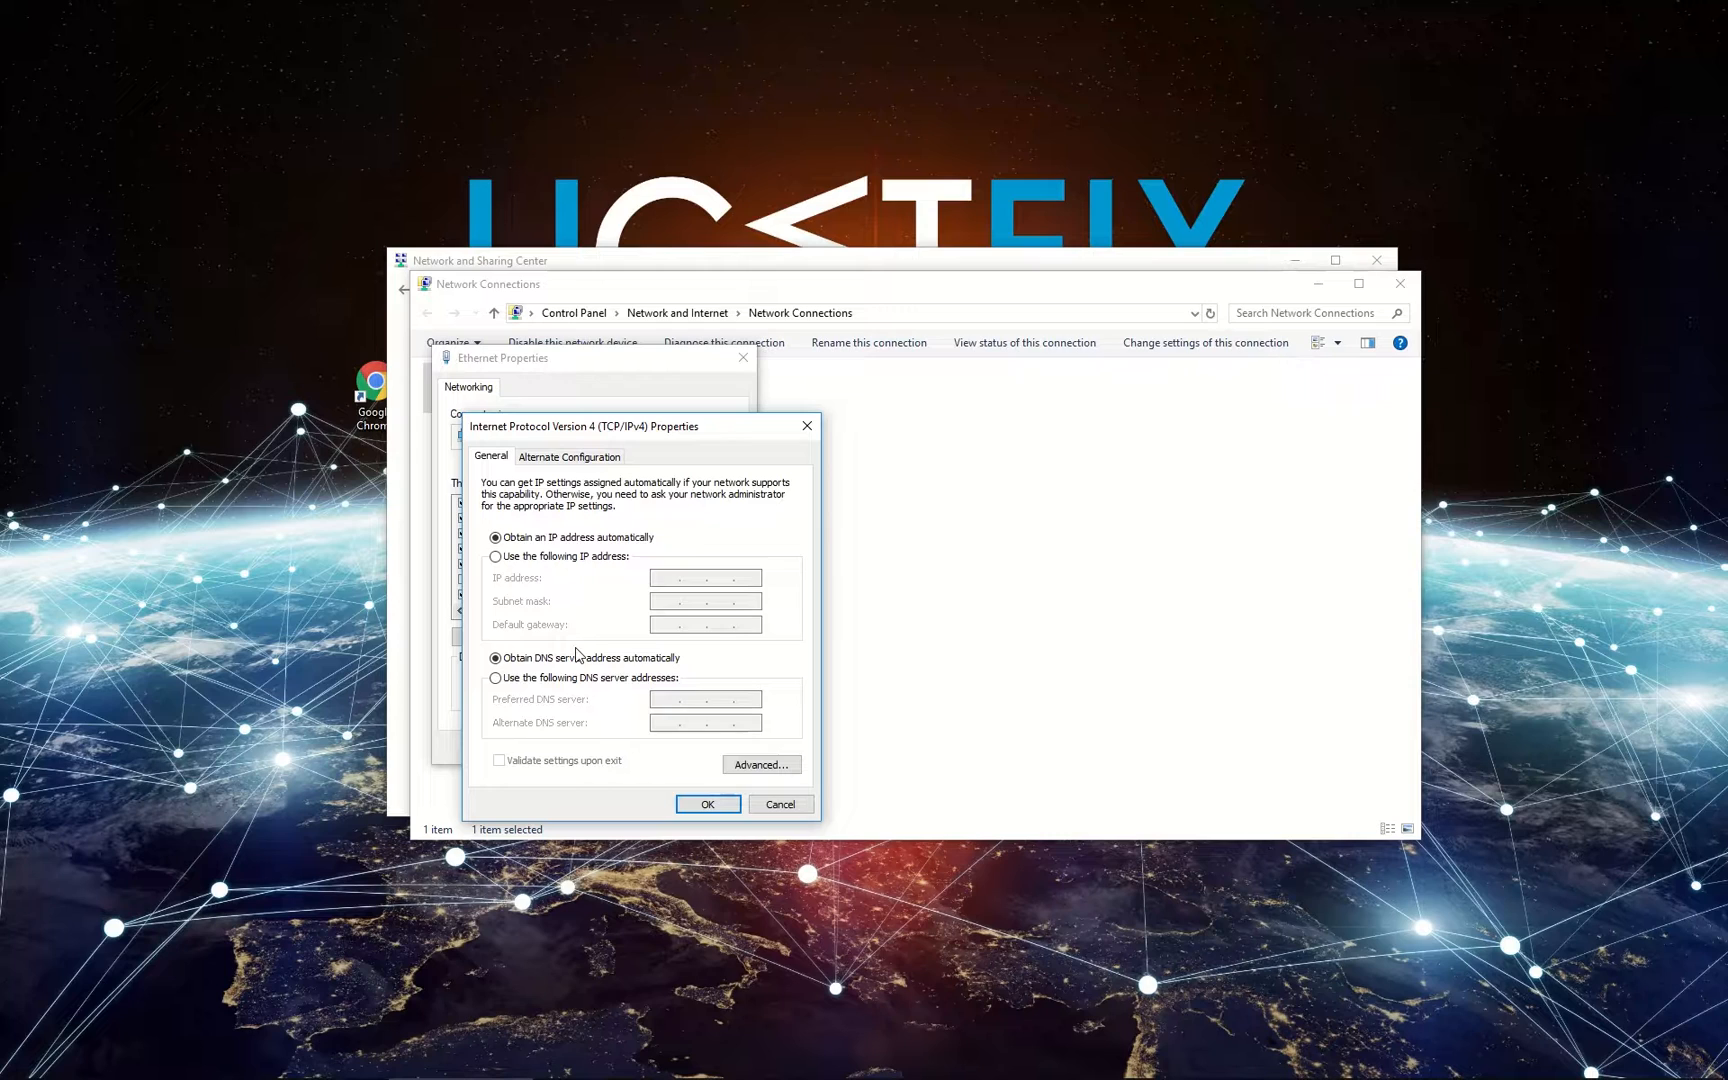
click(495, 677)
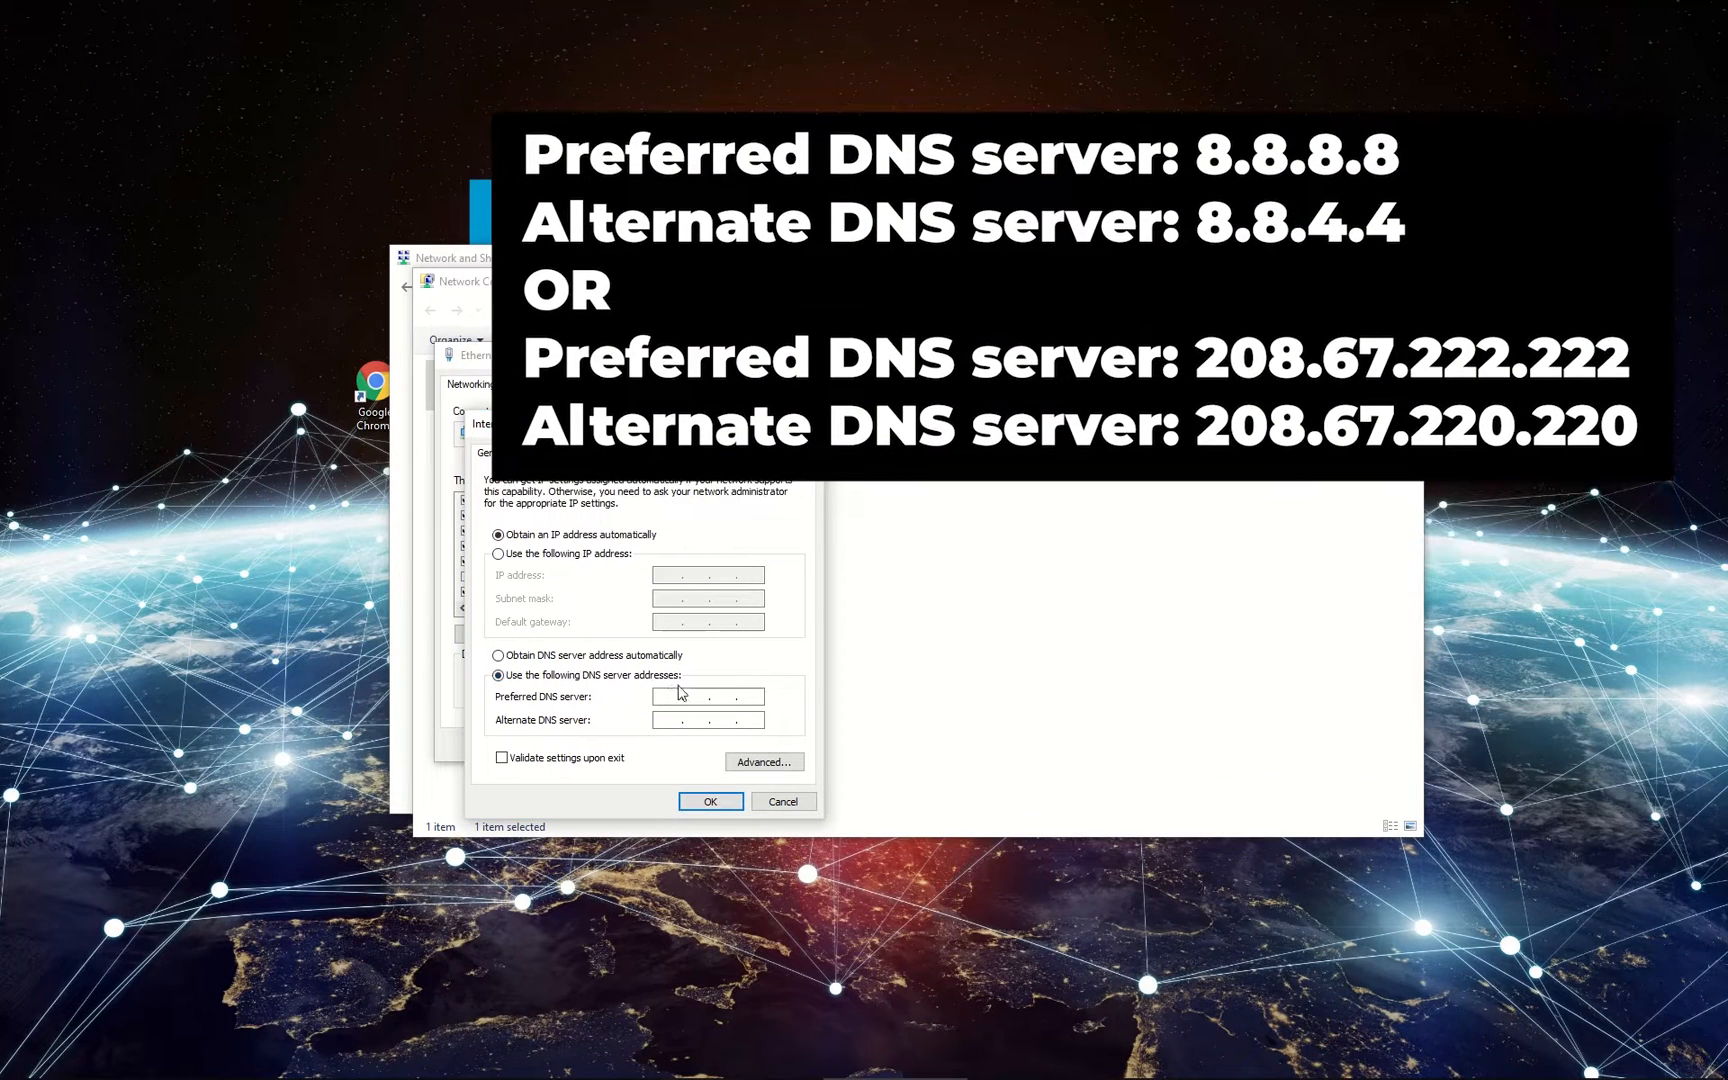
text(8.8.8.8)
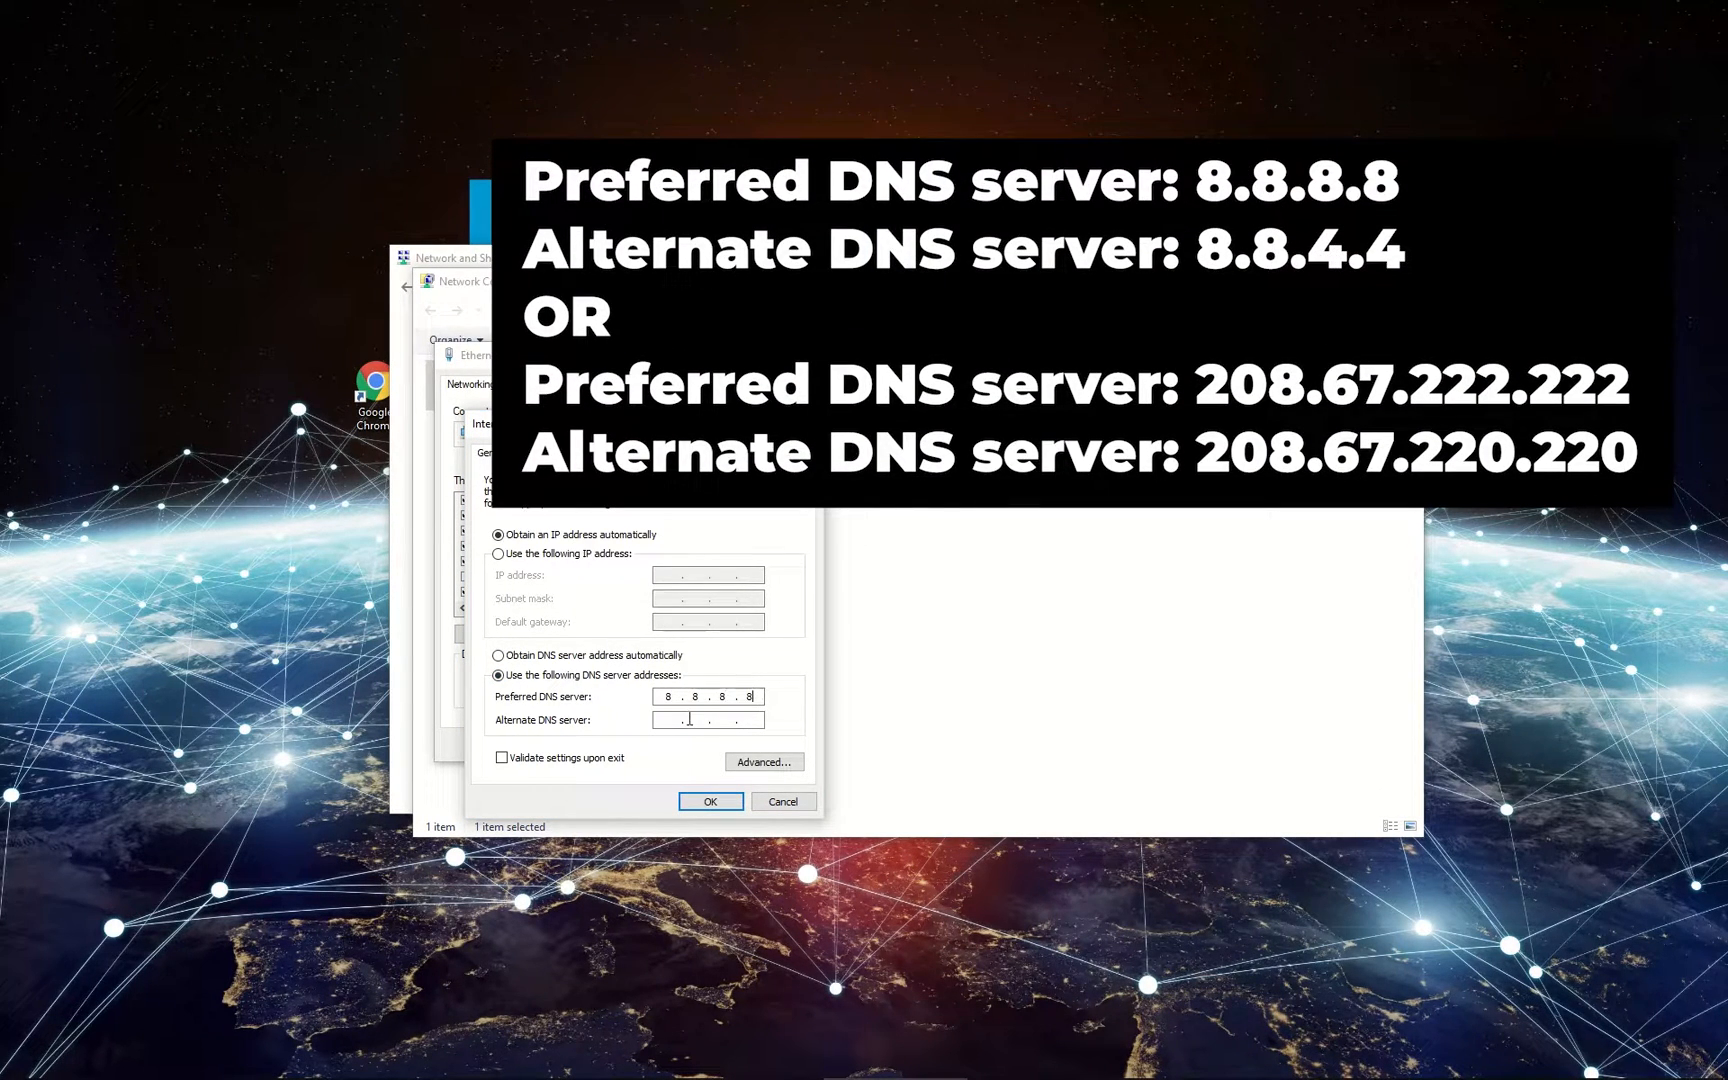
text(8.8.4.4)
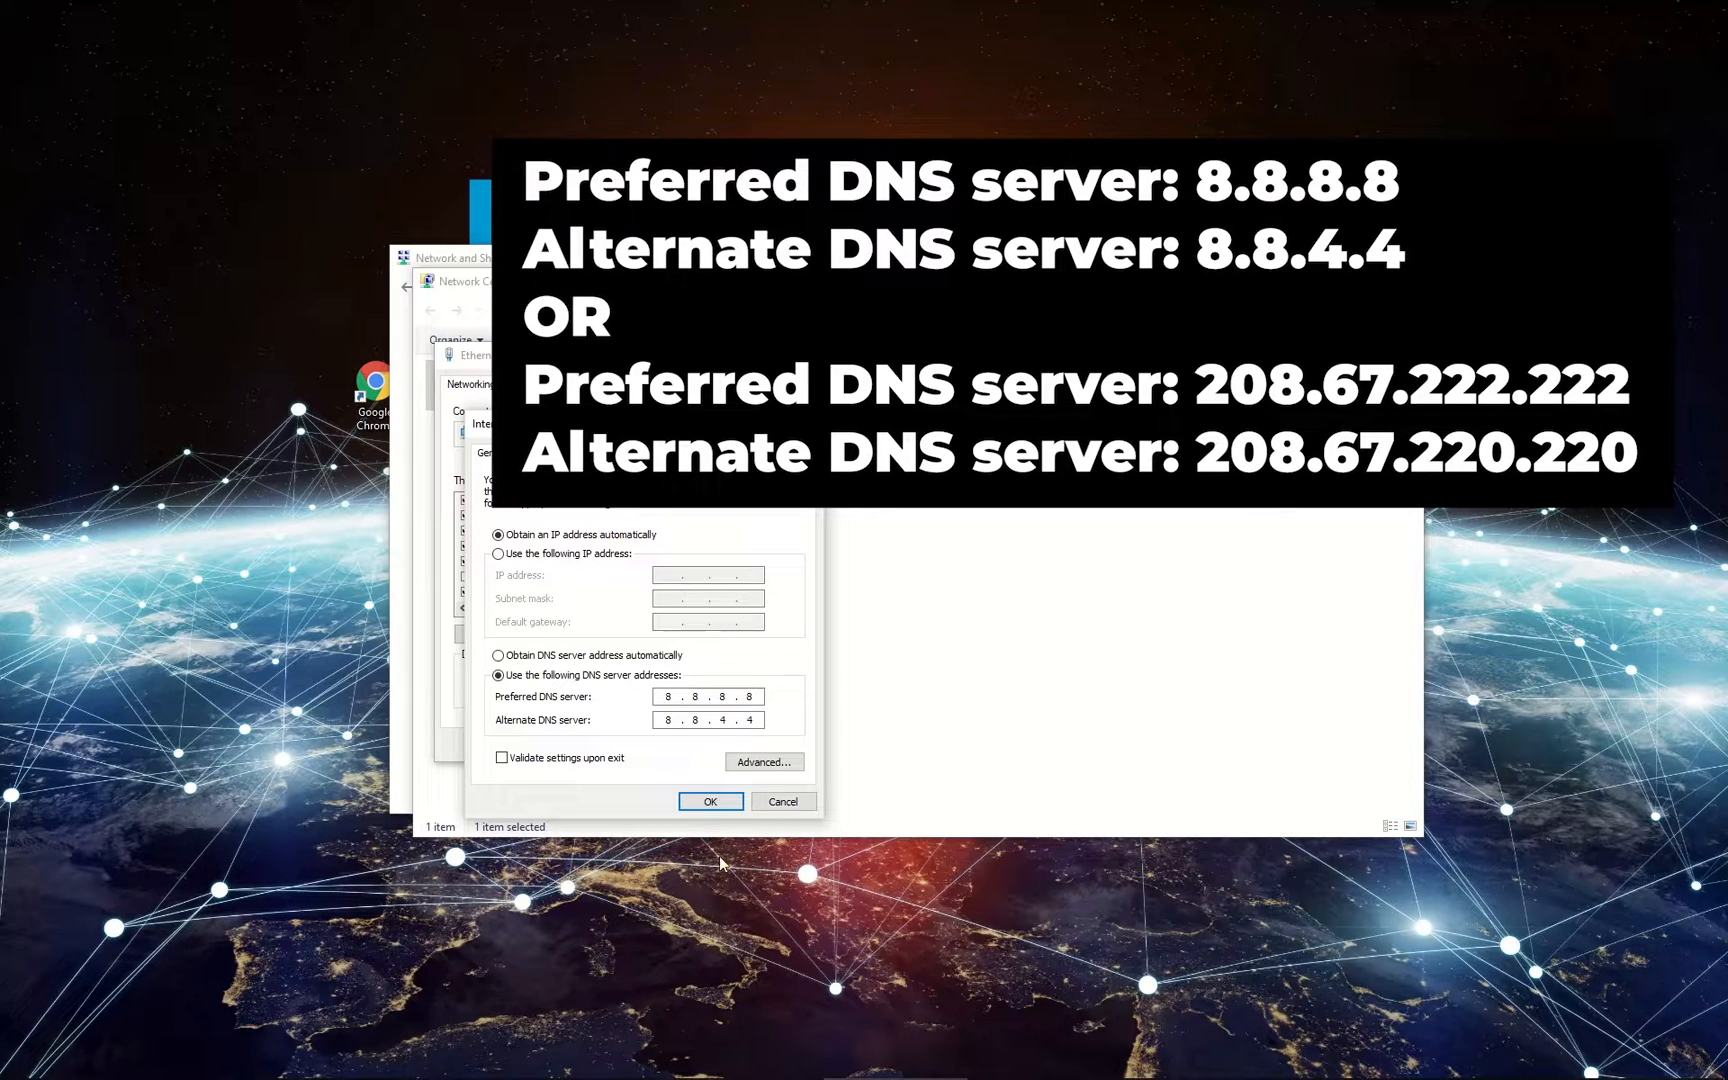
click(710, 801)
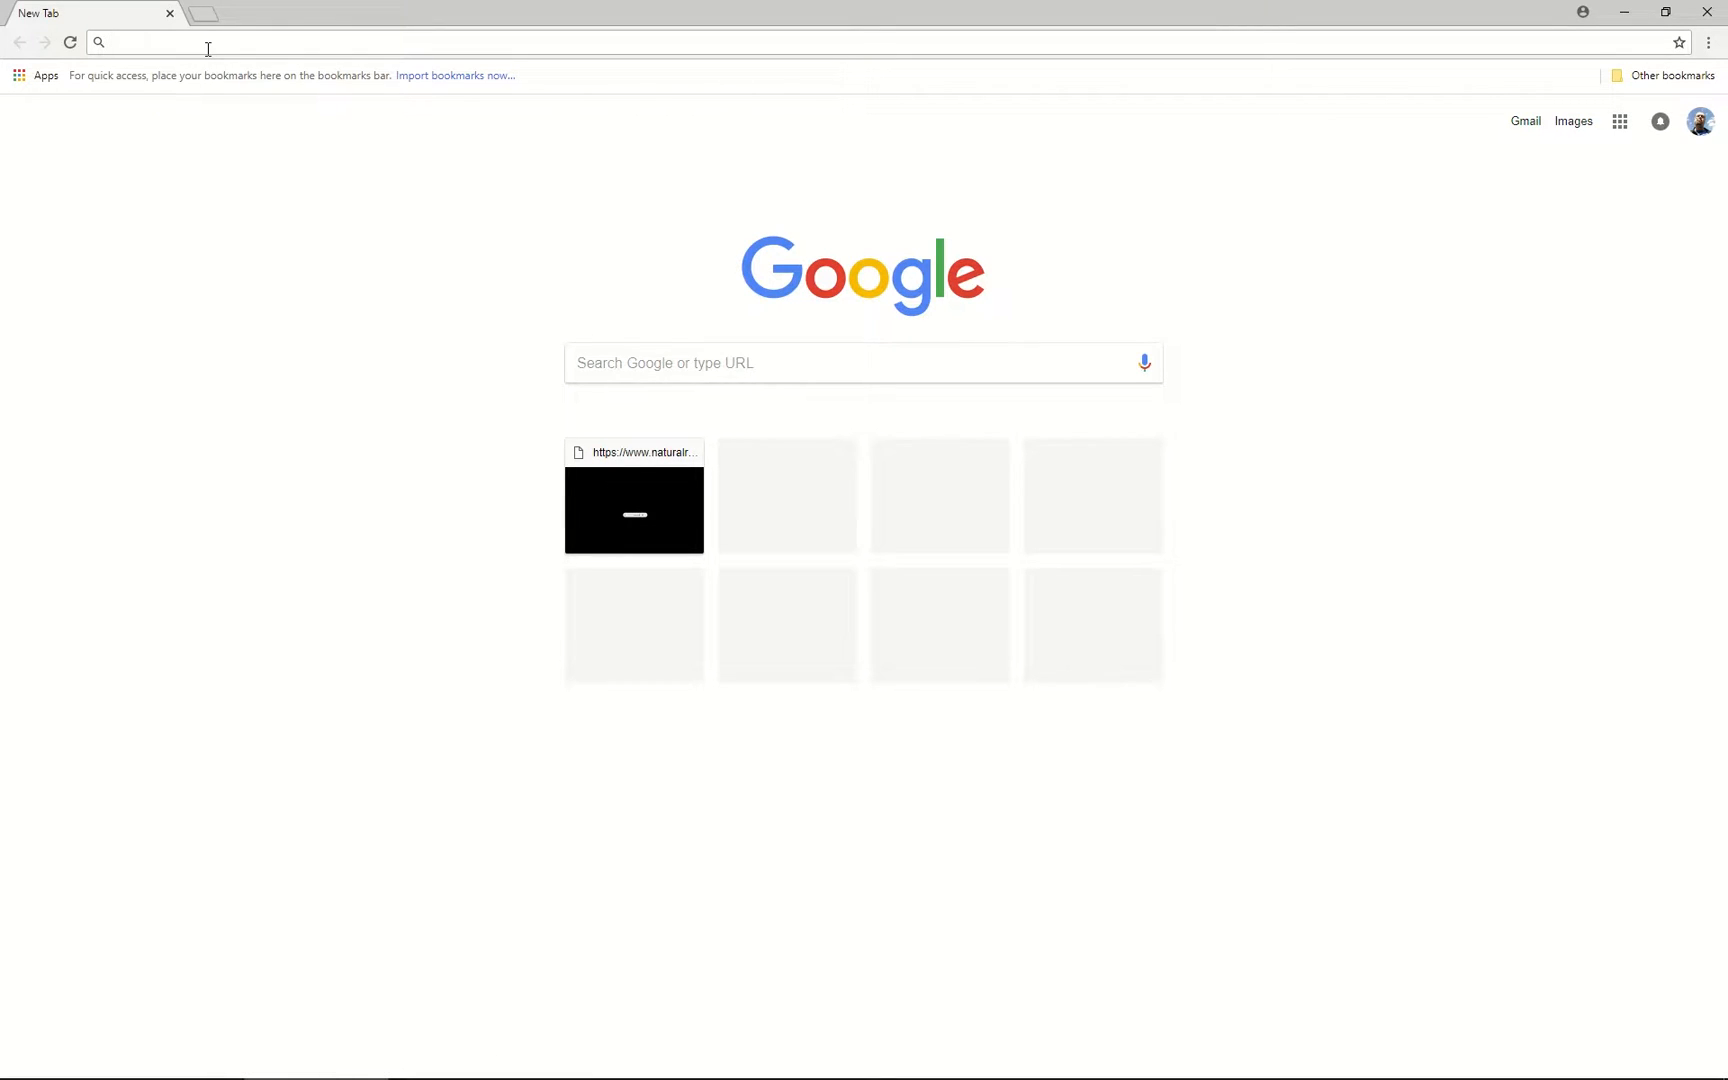
- Type ugetfix.com into a new tab's address bar
text(ugetfix.com)
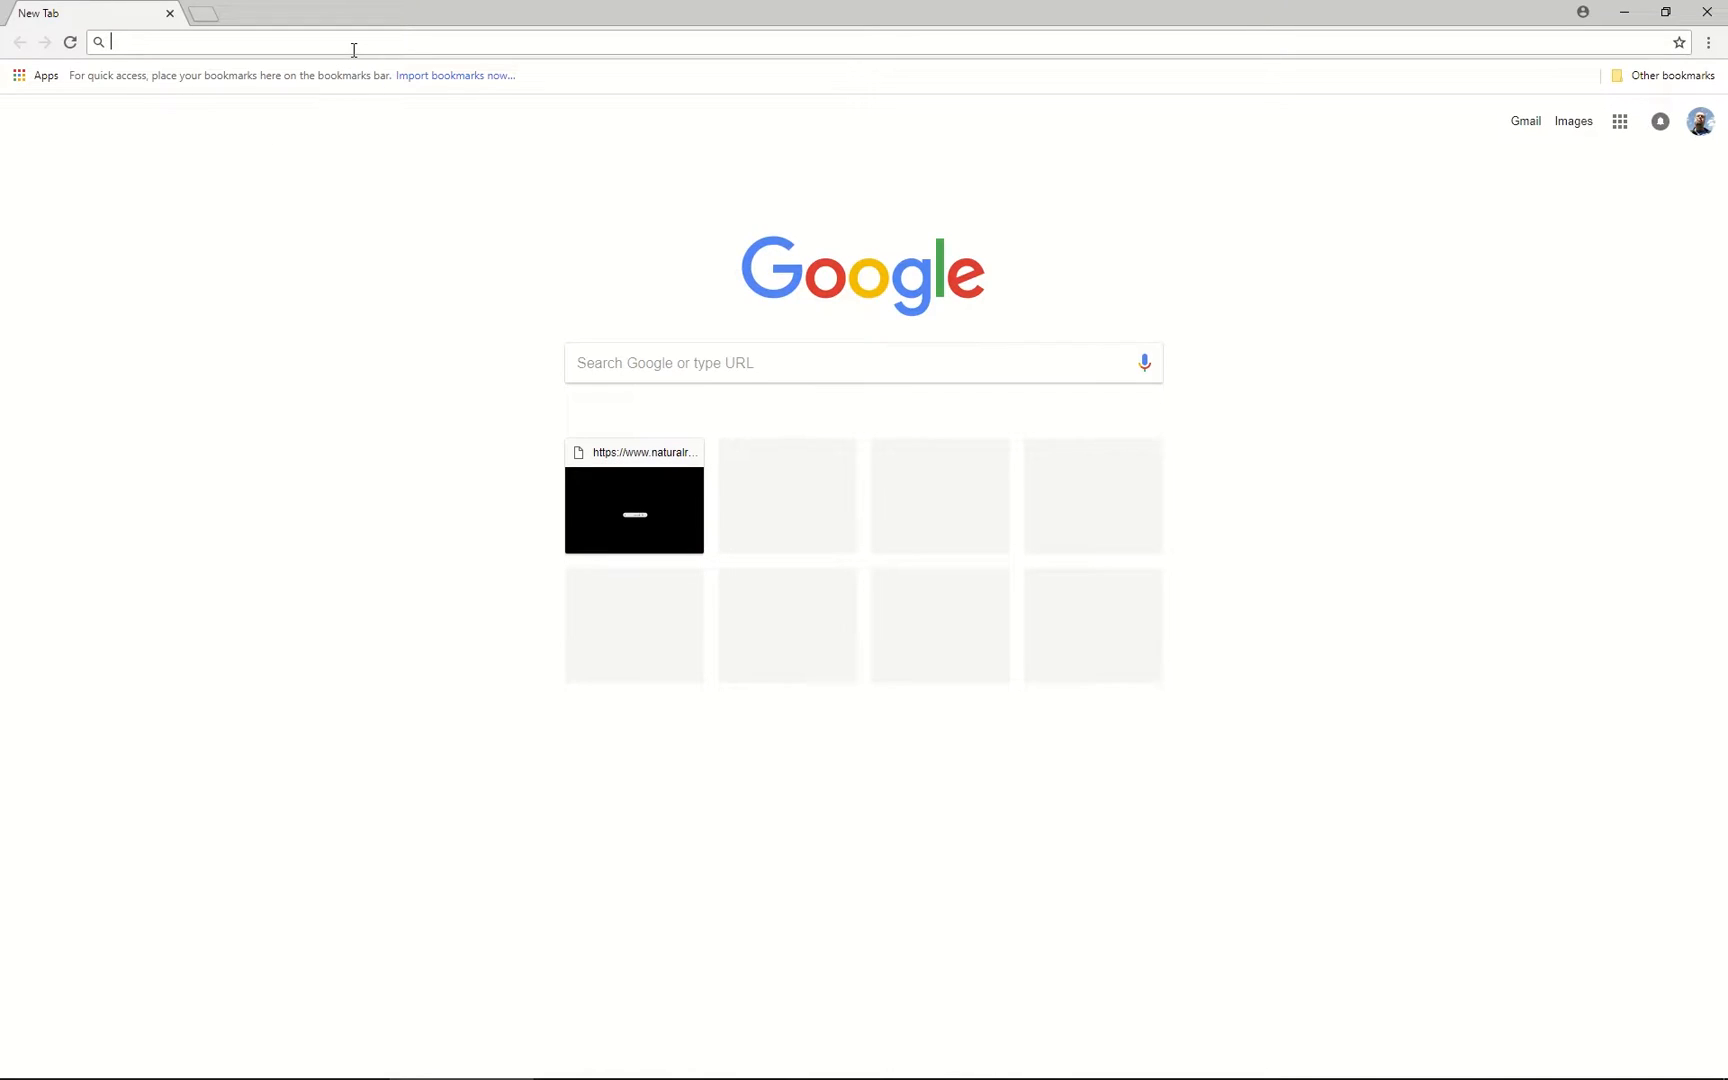
text(ugetfix.com)
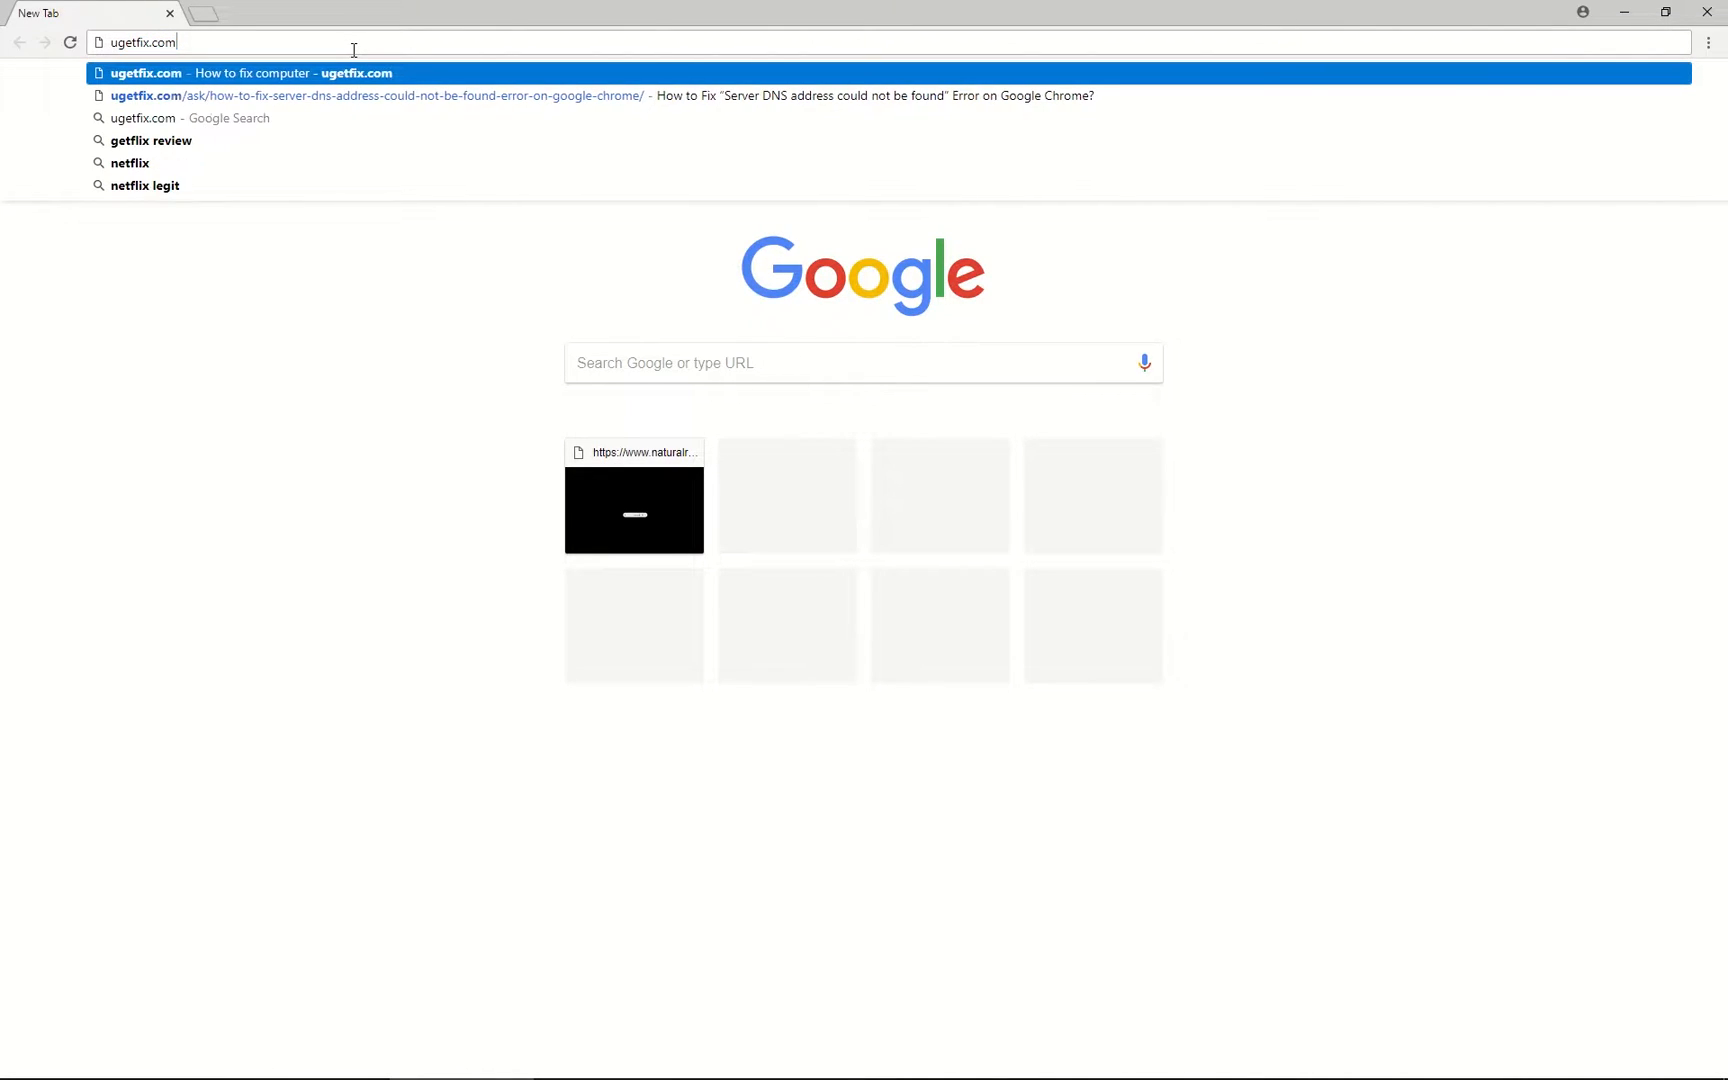